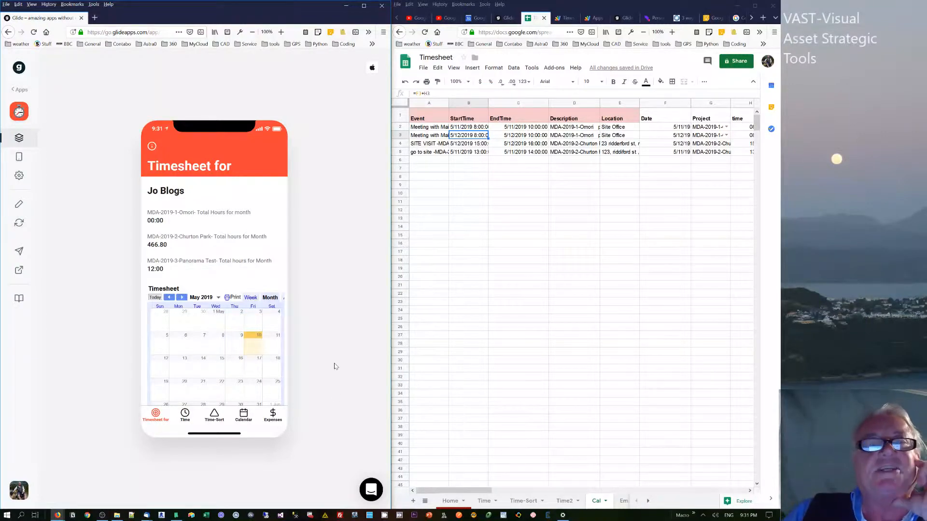
mouse_move(18, 223)
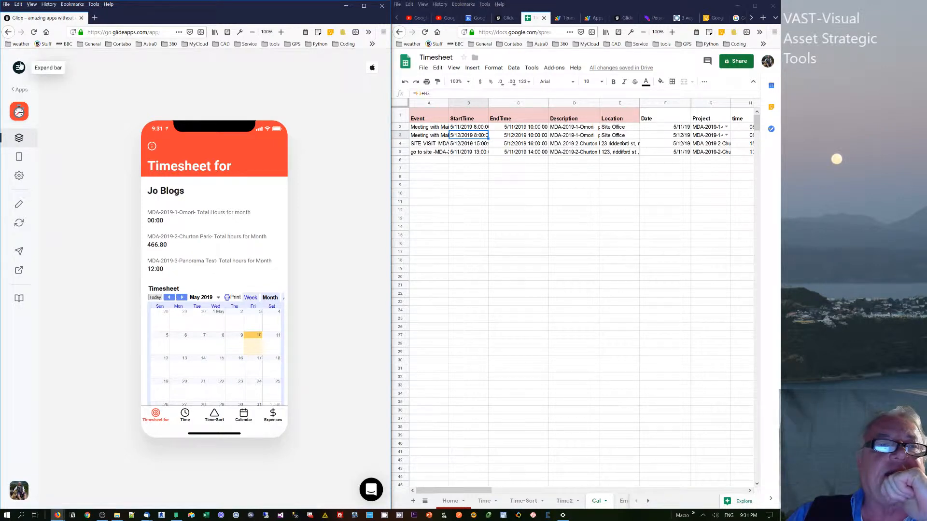
mouse_move(273, 107)
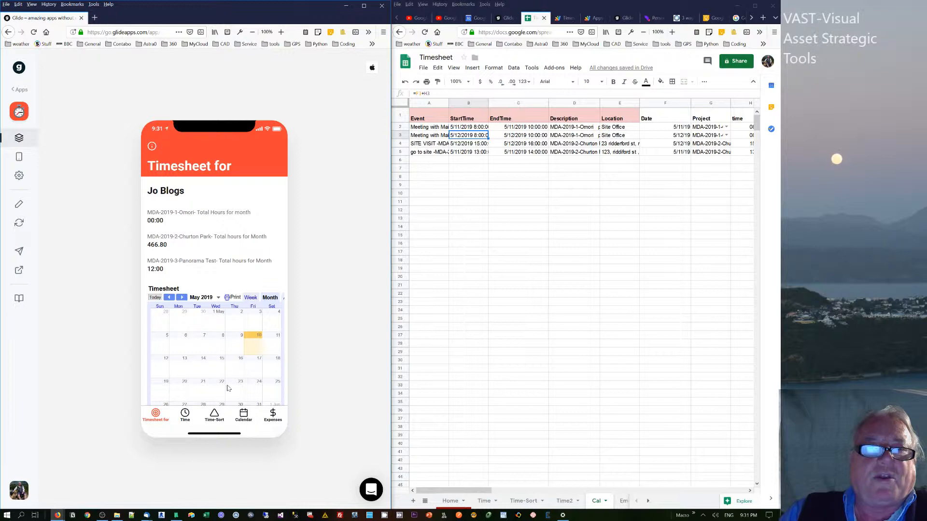
mouse_move(151, 208)
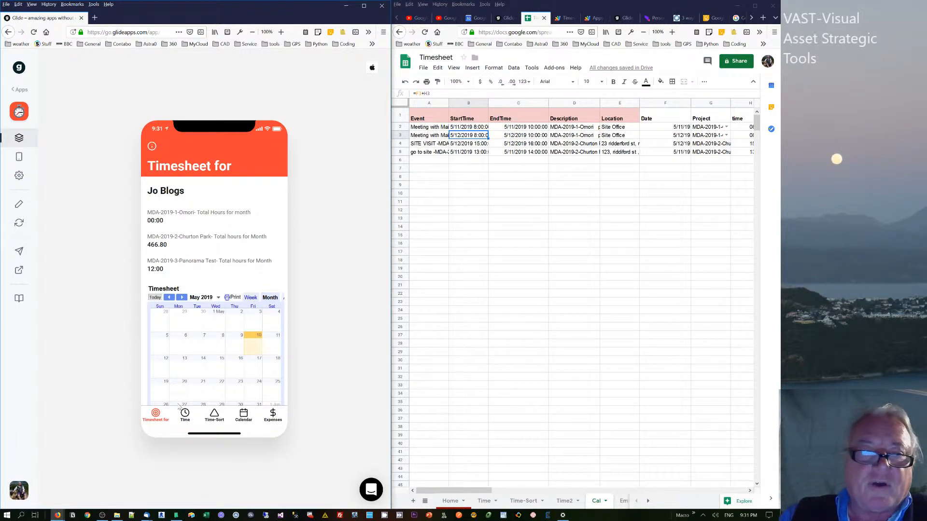
Start a new time entry from the Time screen and cancel it without saving
scroll(down, 3)
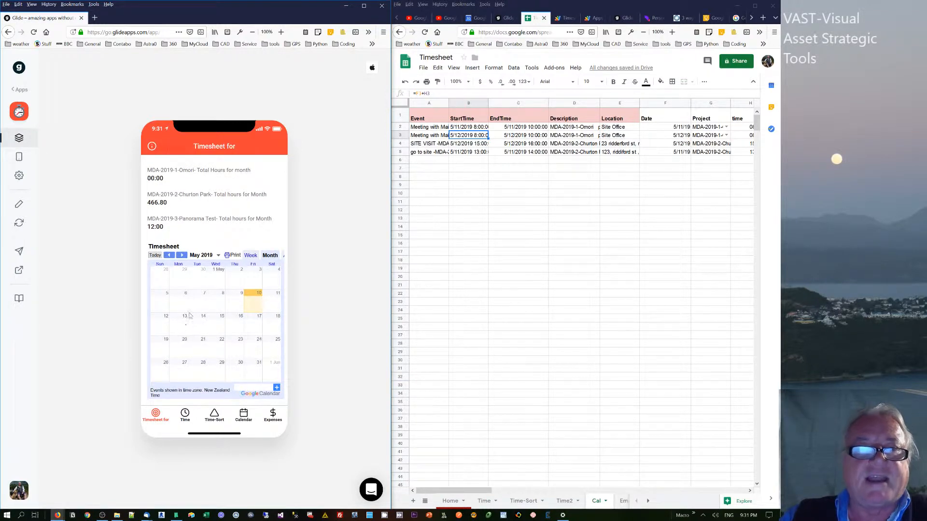
mouse_move(188, 360)
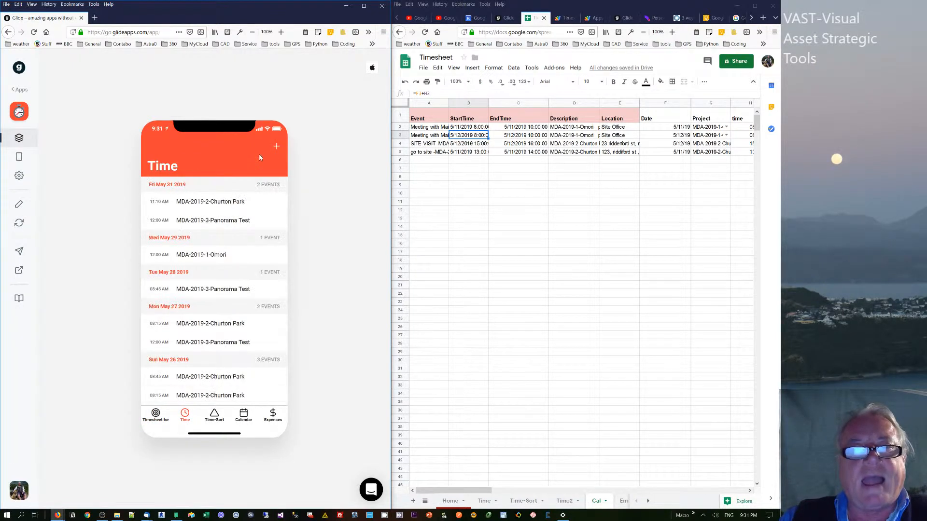
click(276, 146)
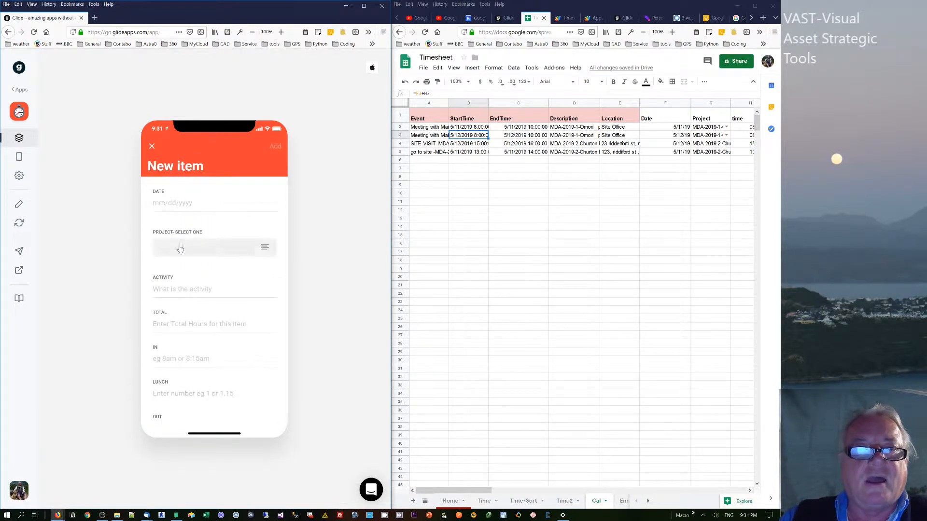
click(213, 247)
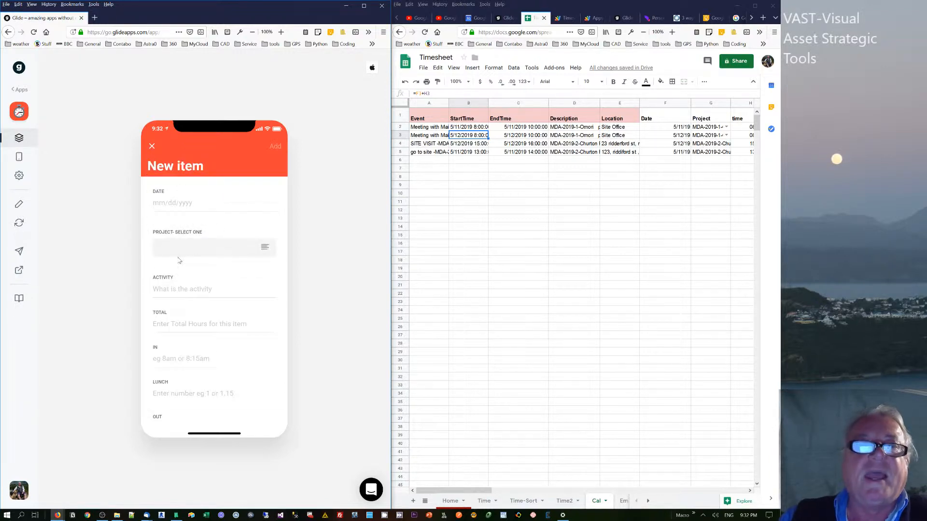
click(152, 146)
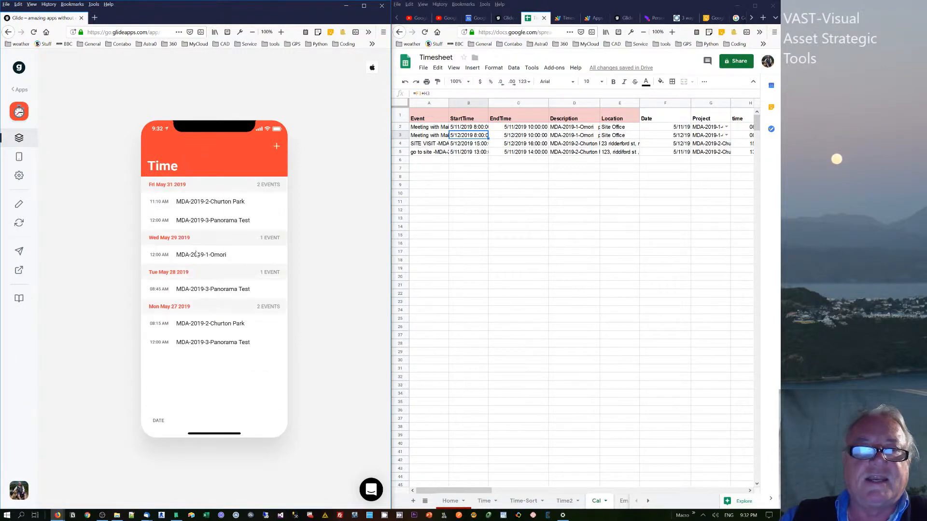
Tour the Expenses screen, the timesheet summary, and the Calendar list of four events
click(271, 413)
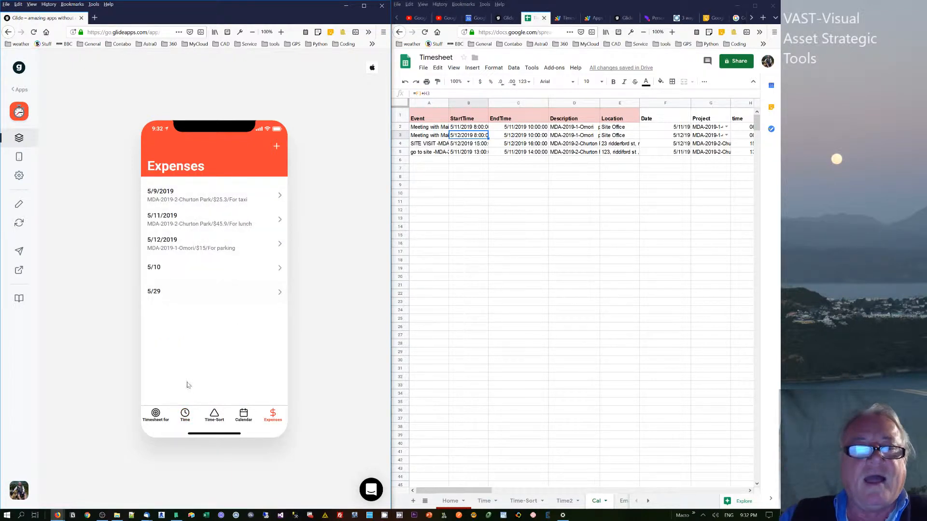
click(155, 413)
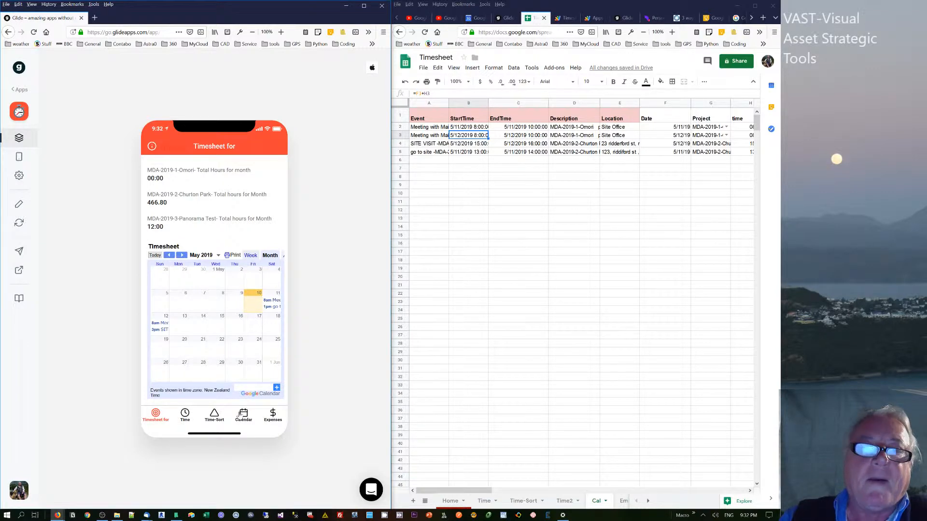
click(243, 413)
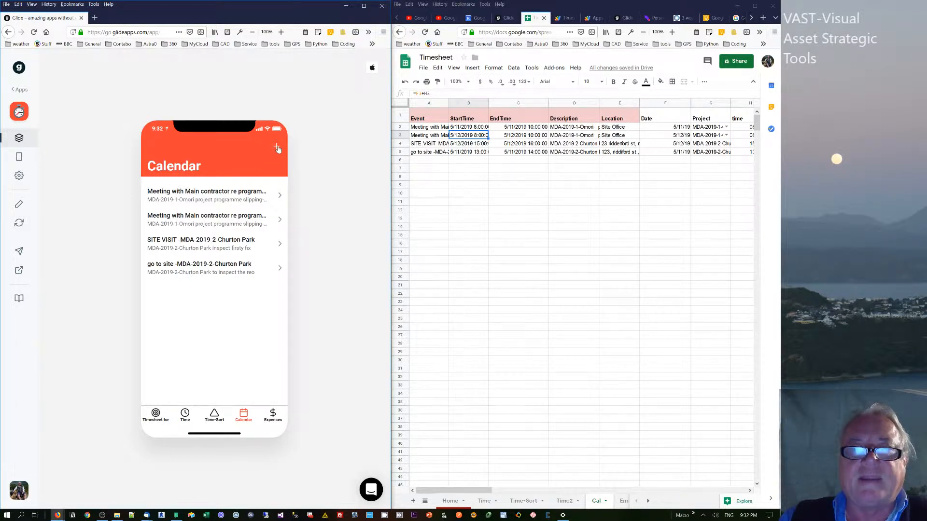
click(429, 126)
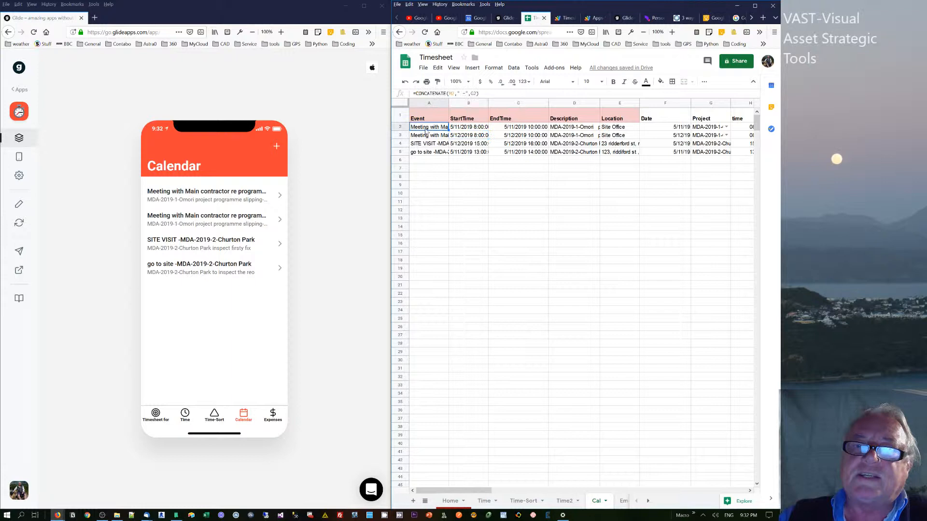
click(468, 126)
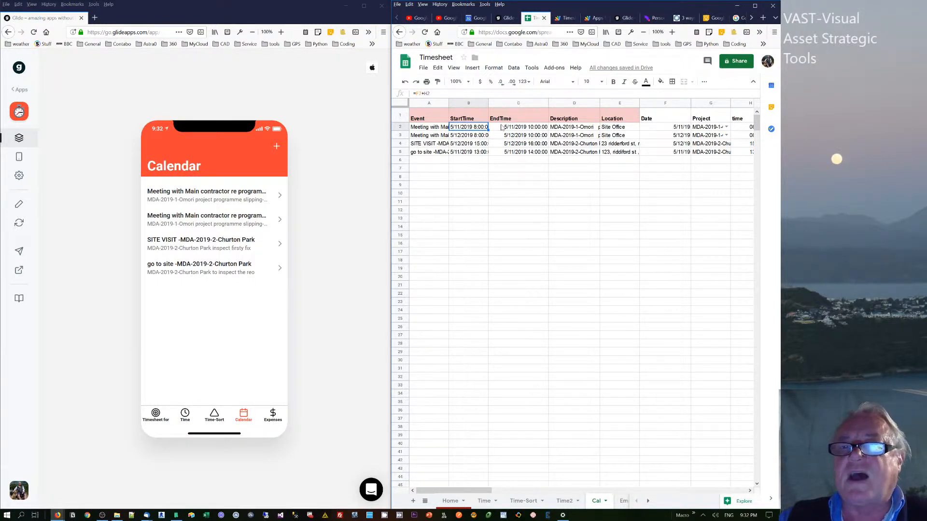
click(518, 126)
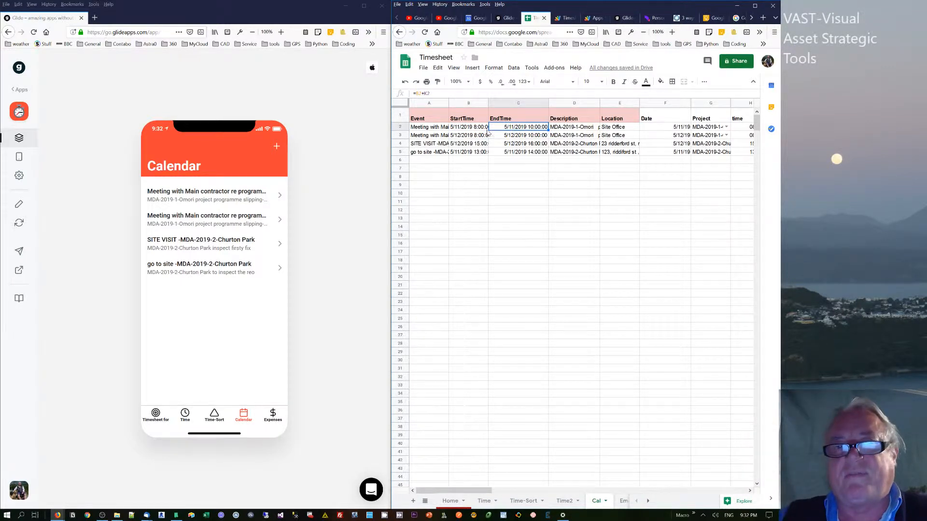
click(428, 127)
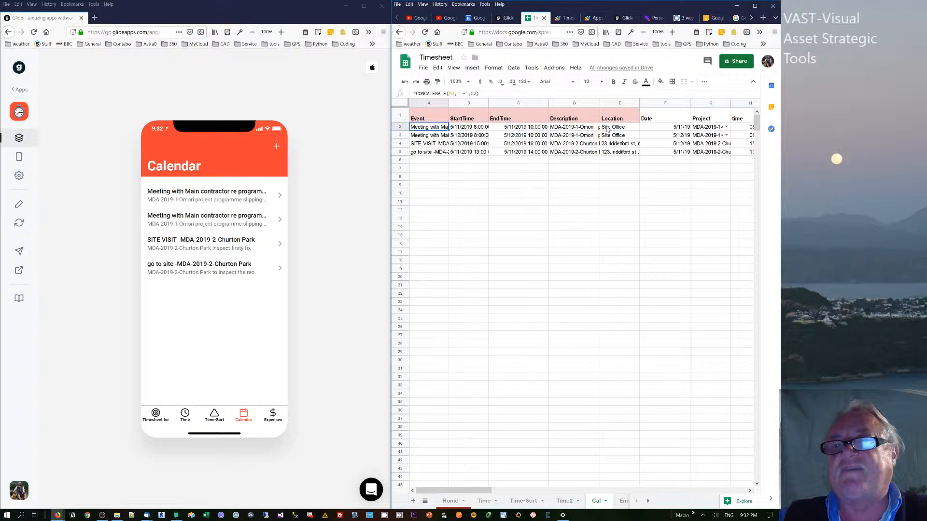
click(574, 126)
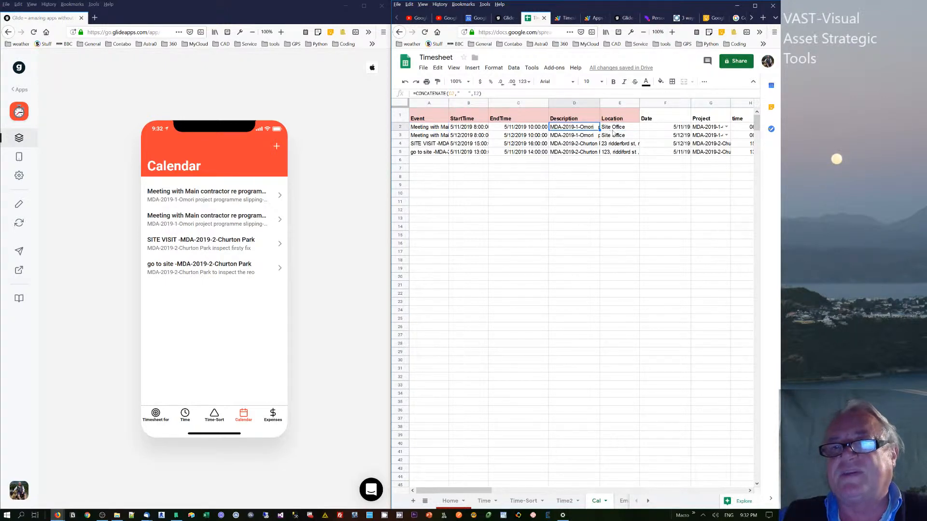
click(619, 143)
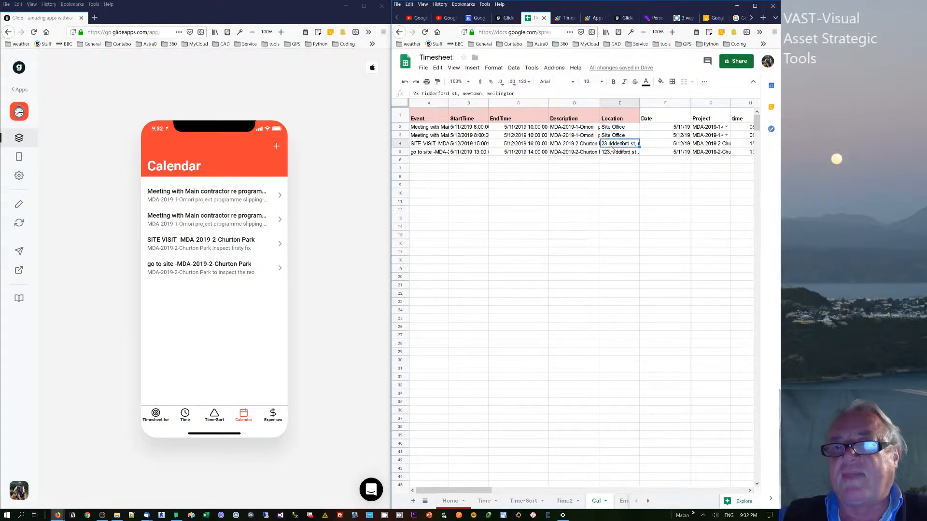
click(619, 152)
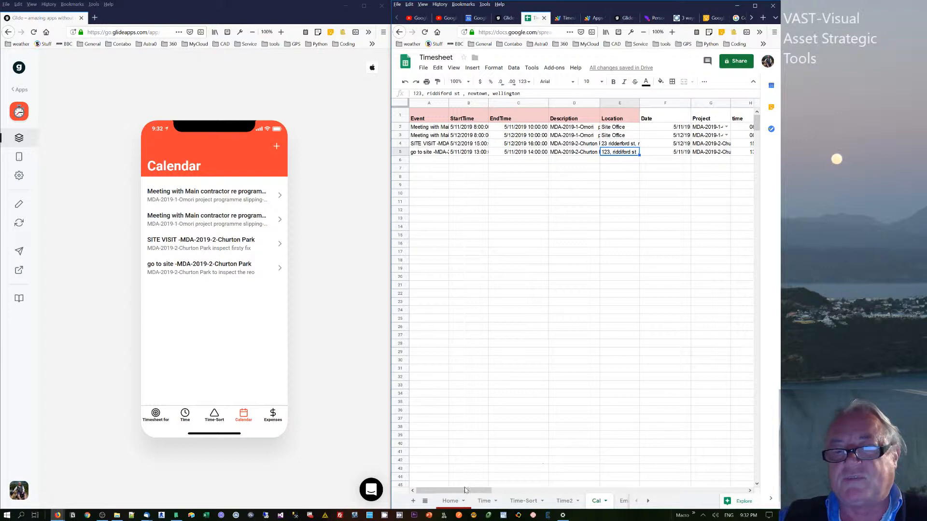
drag(456, 490, 532, 490)
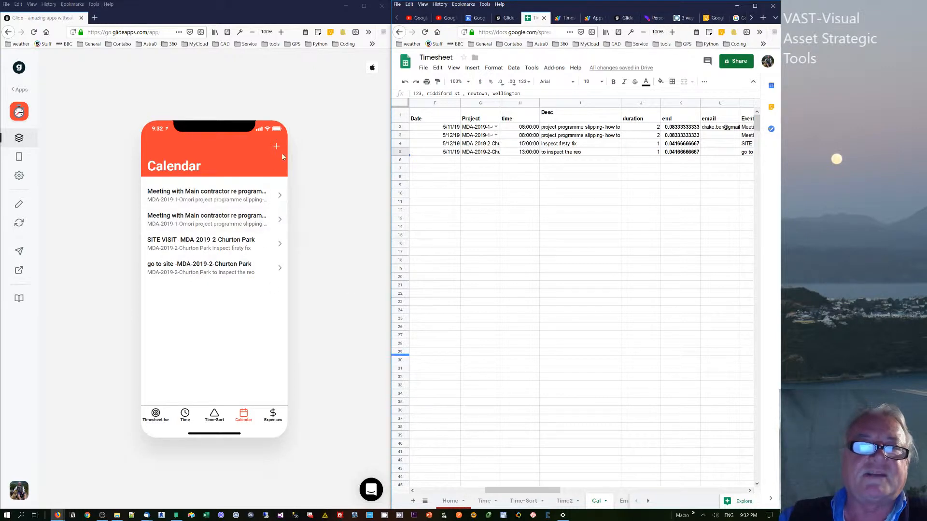
Begin a new calendar item dated 5/12 starting at 2:30pm
click(276, 146)
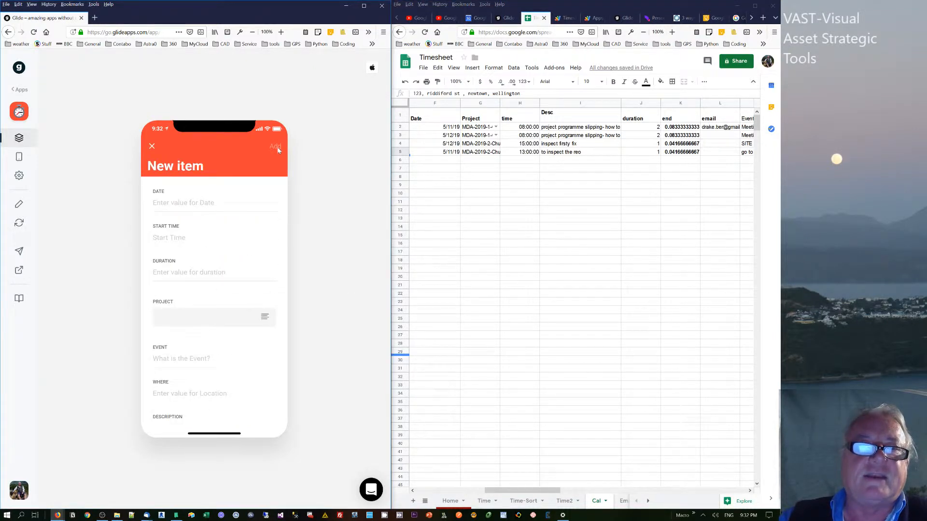
click(213, 203)
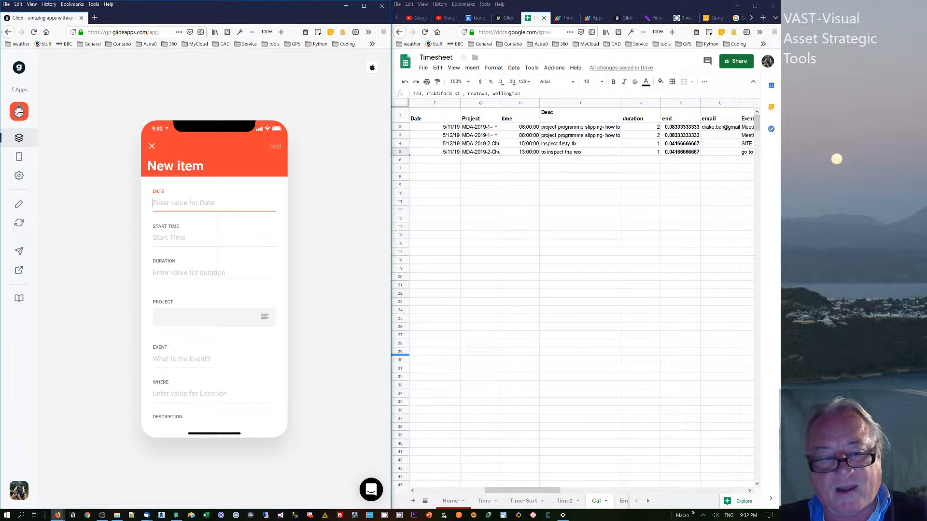
text(5/)
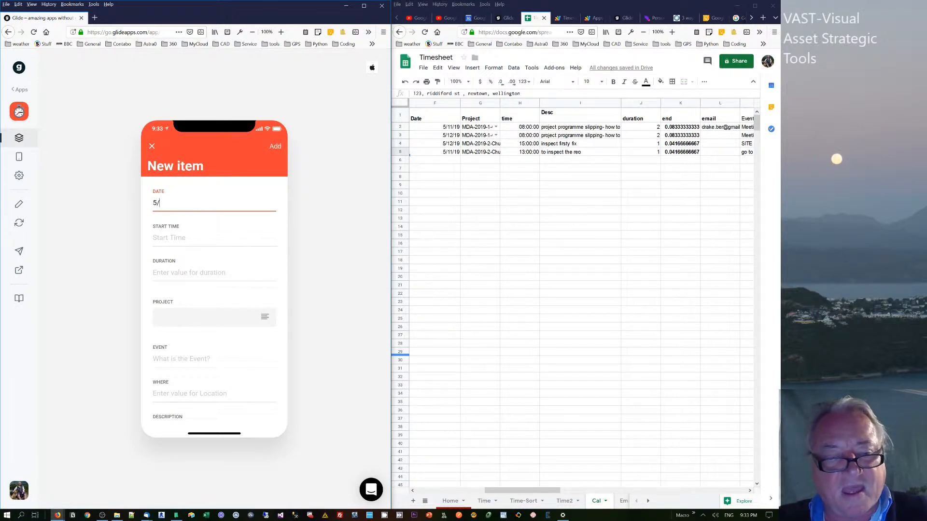
text(1)
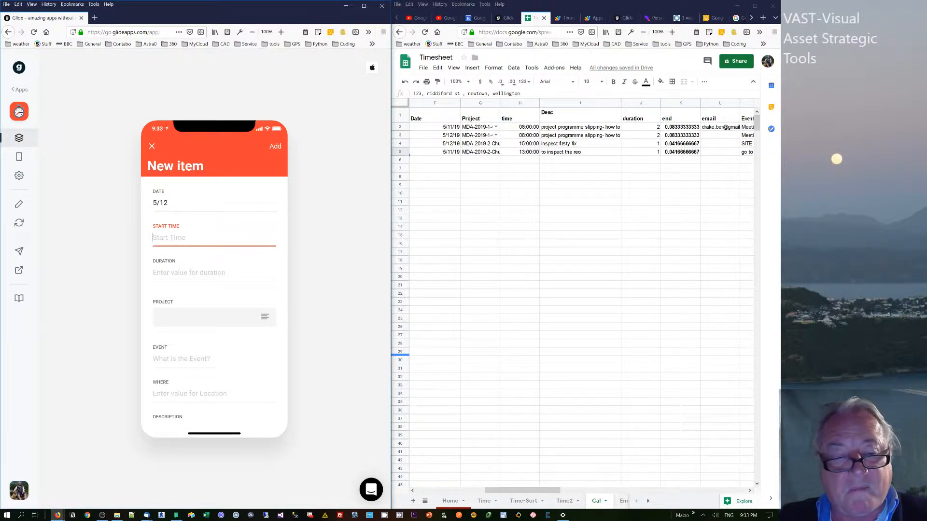
text(2)
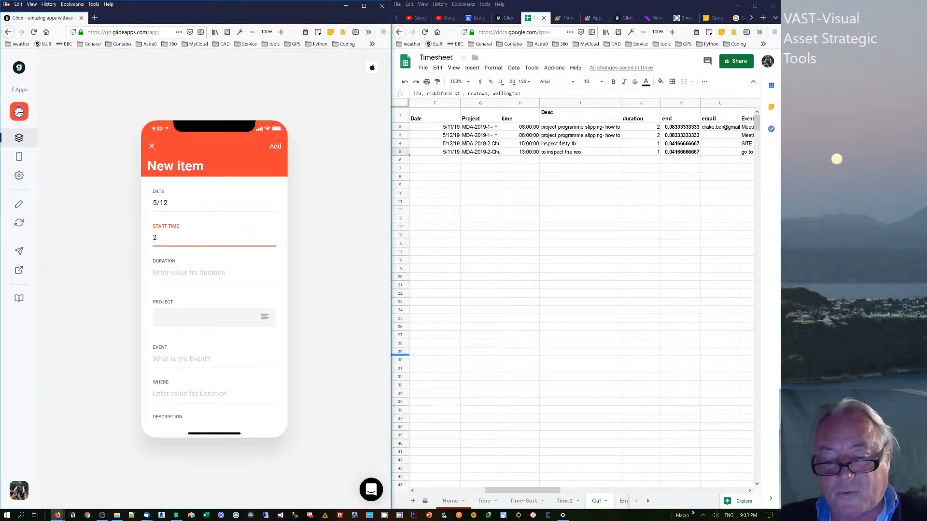
text(.30)
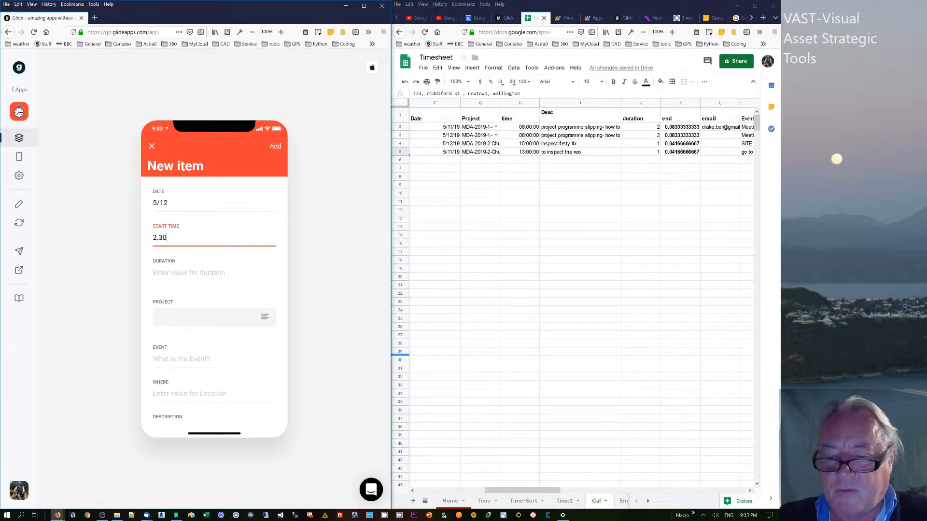
key(Backspace)
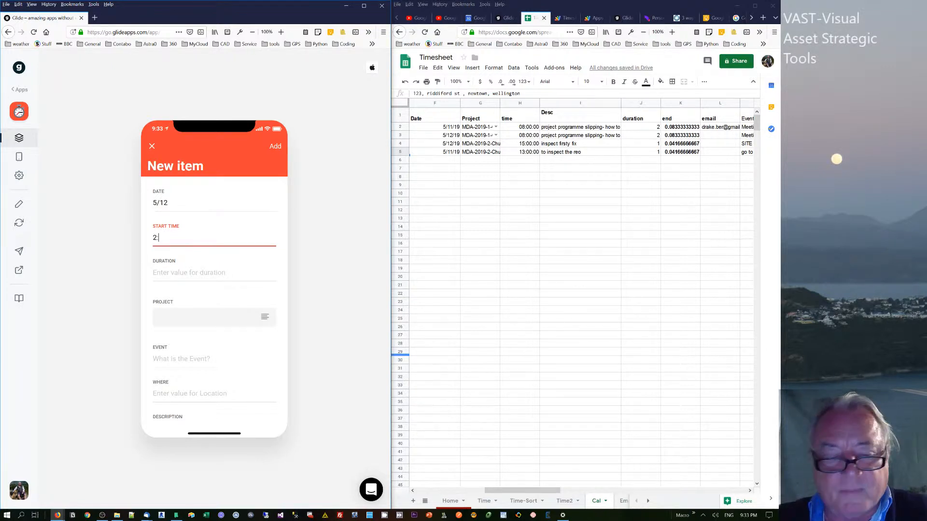
text(:30)
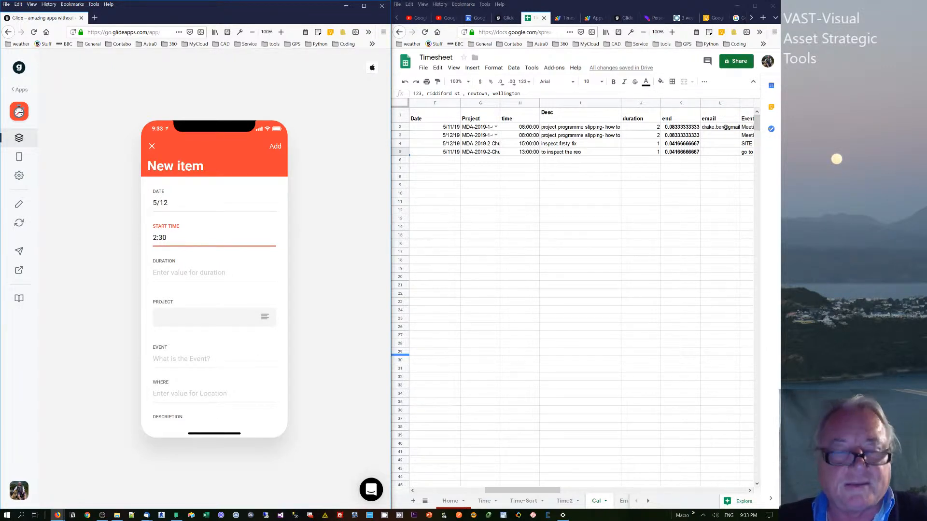
text(pm)
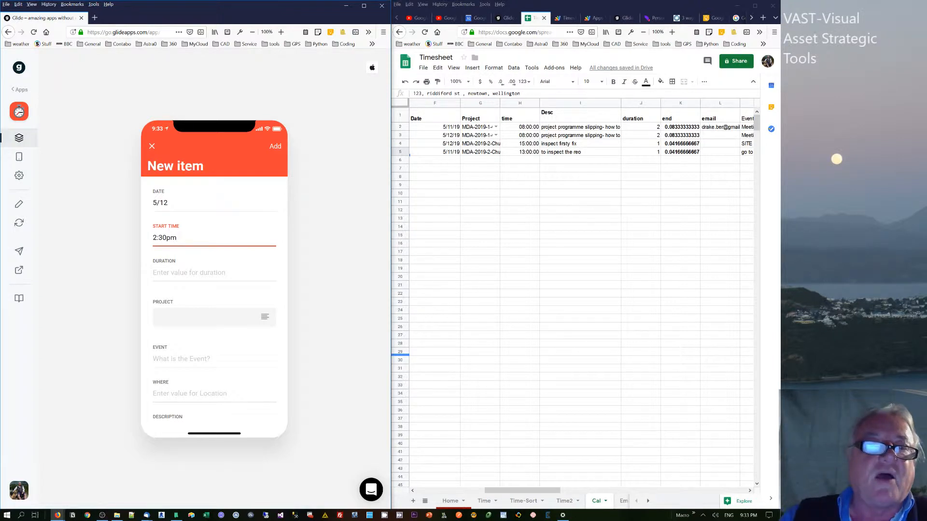
Set the duration to about 1.5 hours and choose project MDA-2019-2-Churton Park
click(214, 272)
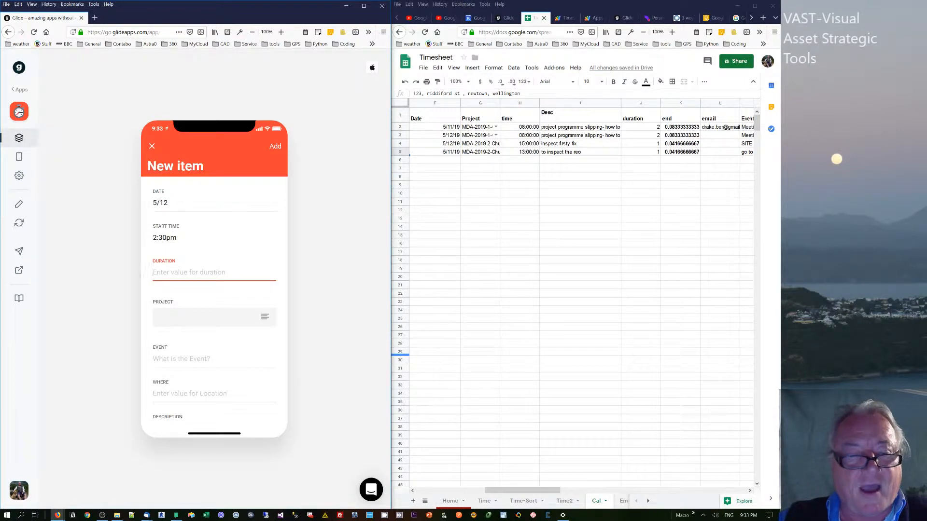
text(1.4)
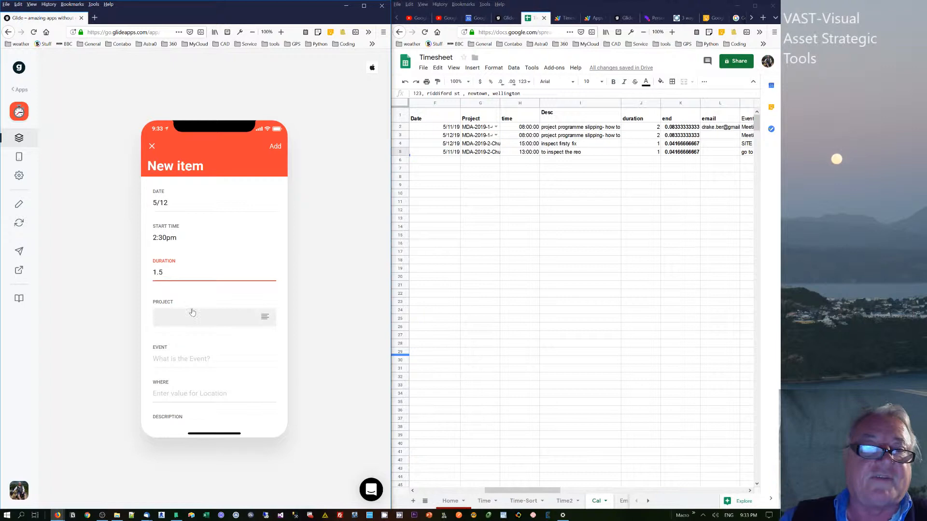
click(193, 317)
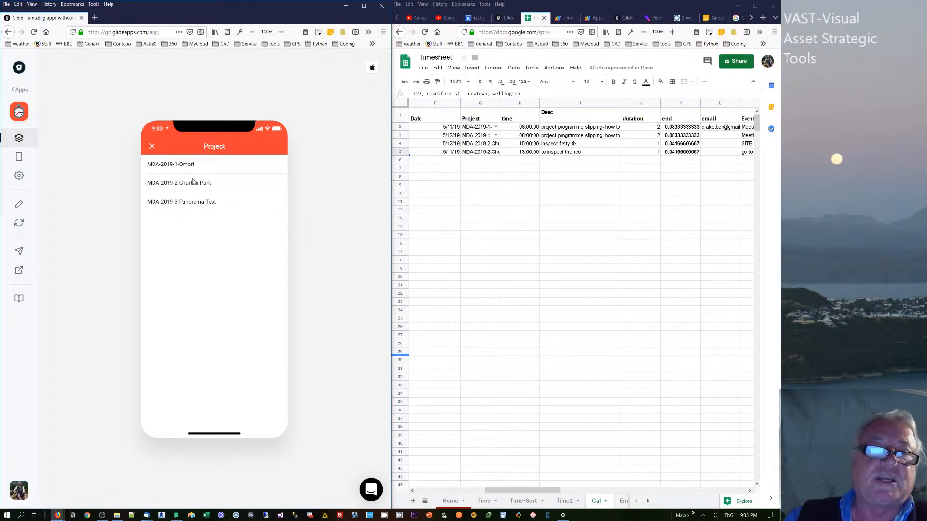
click(179, 183)
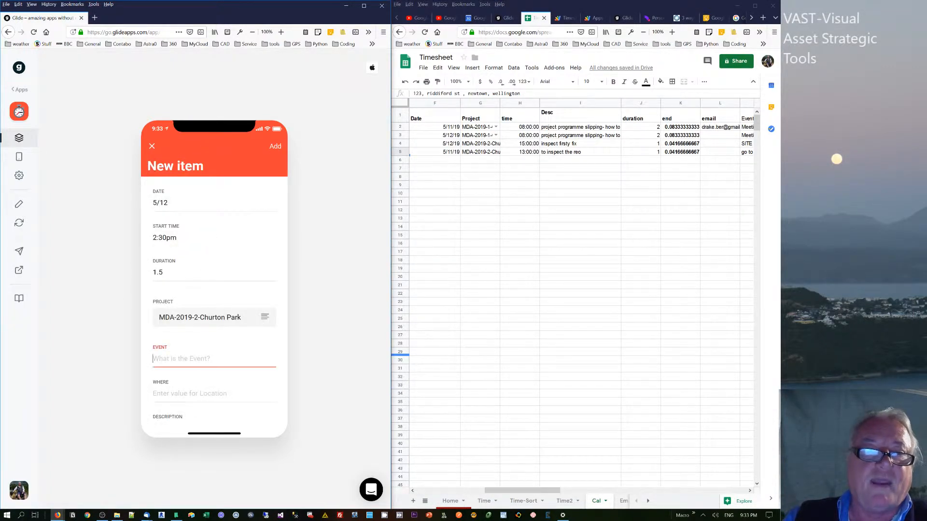
text(meeting with)
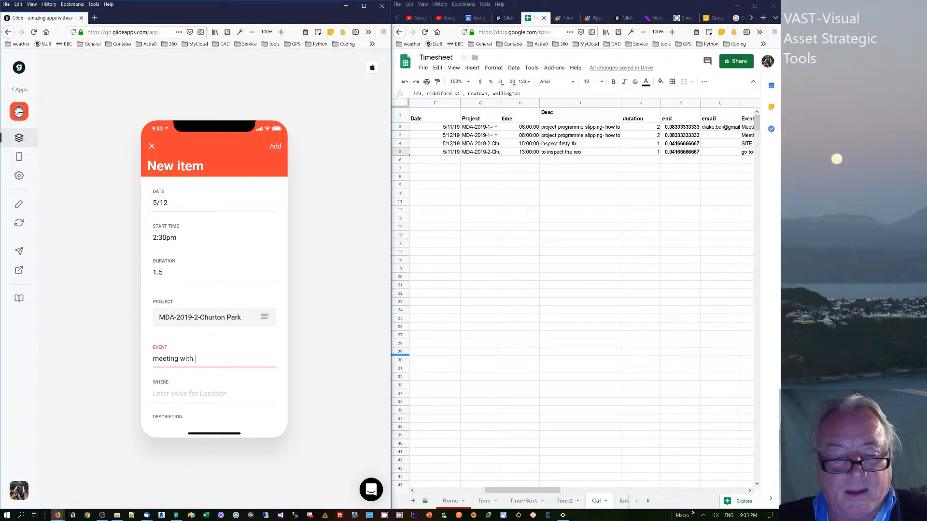
text(client on)
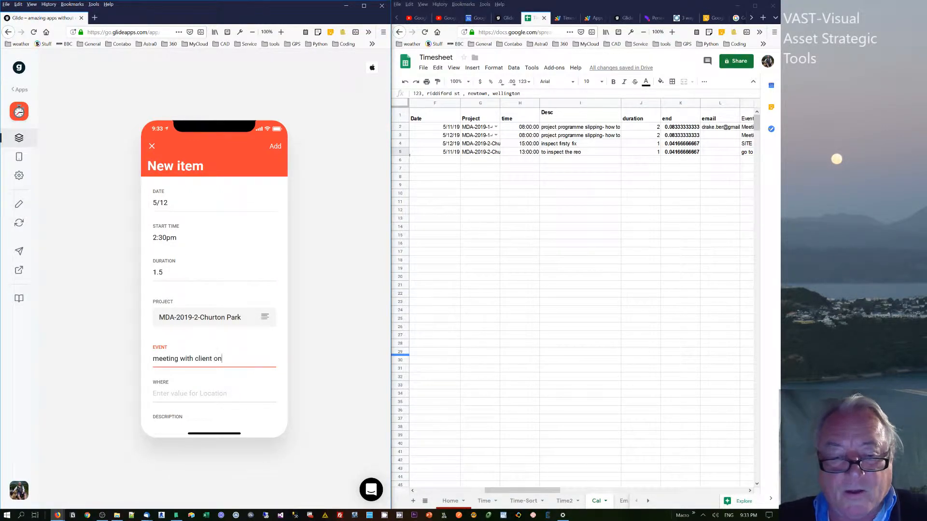
text(site)
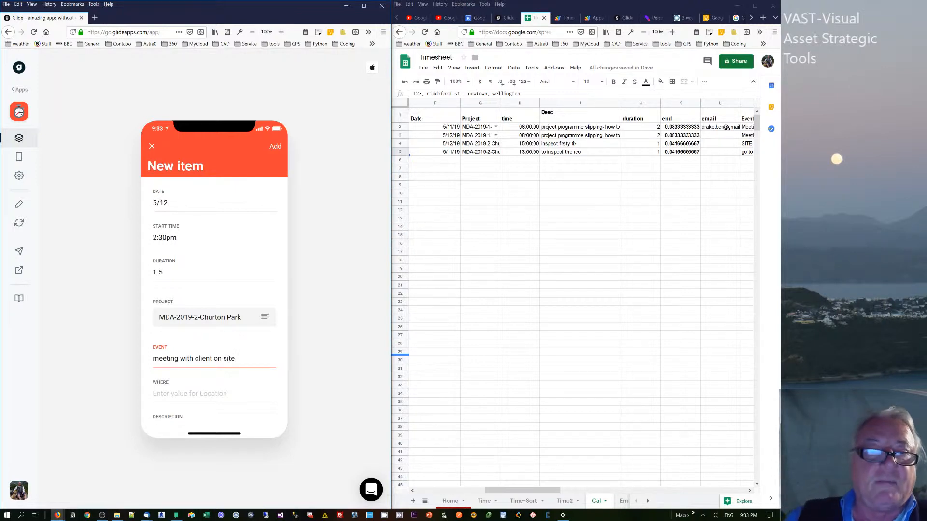
click(214, 393)
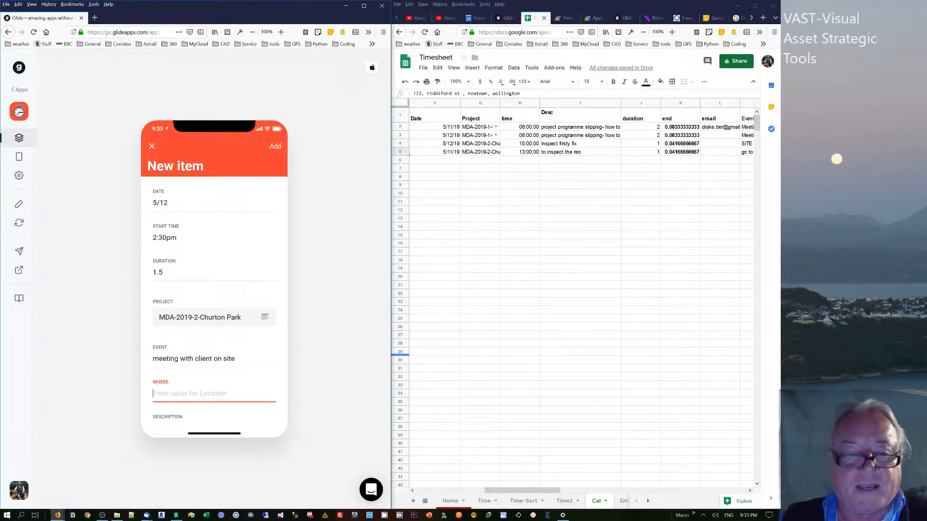
text(23,)
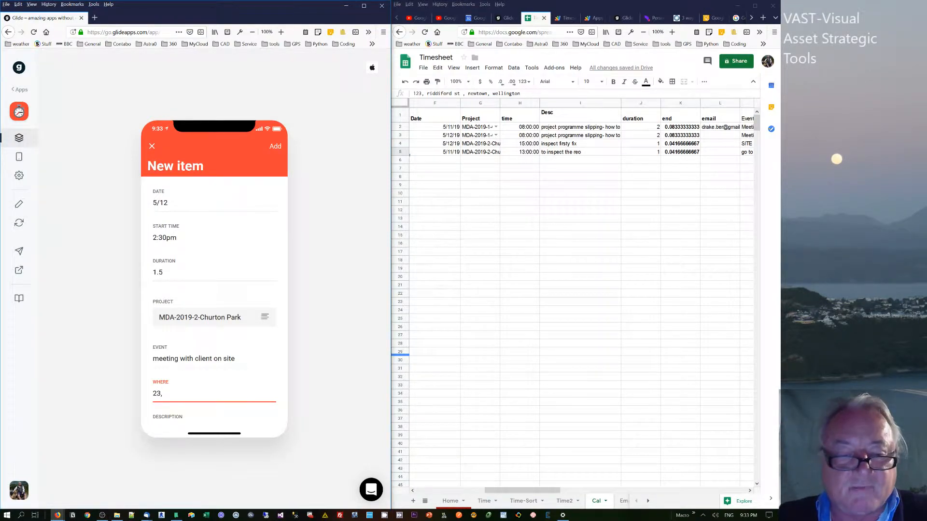
text(riddifo)
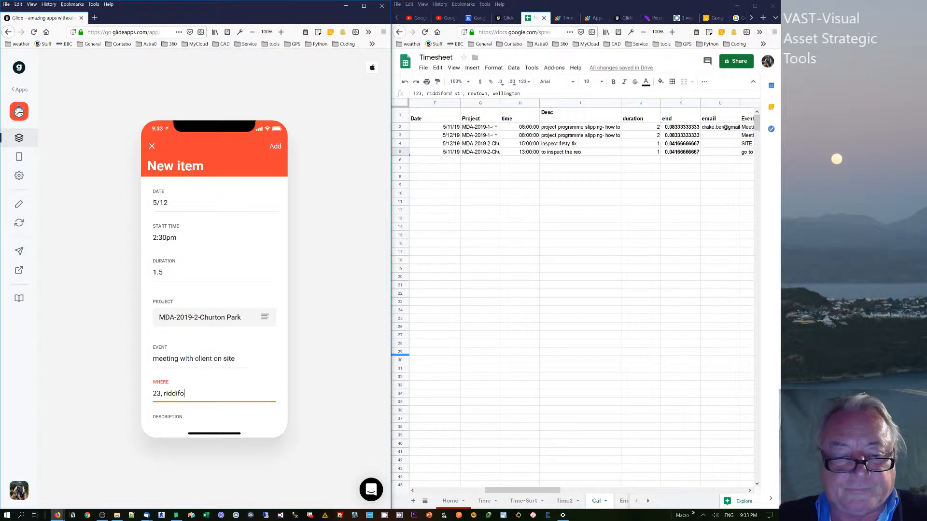
text(rd st,)
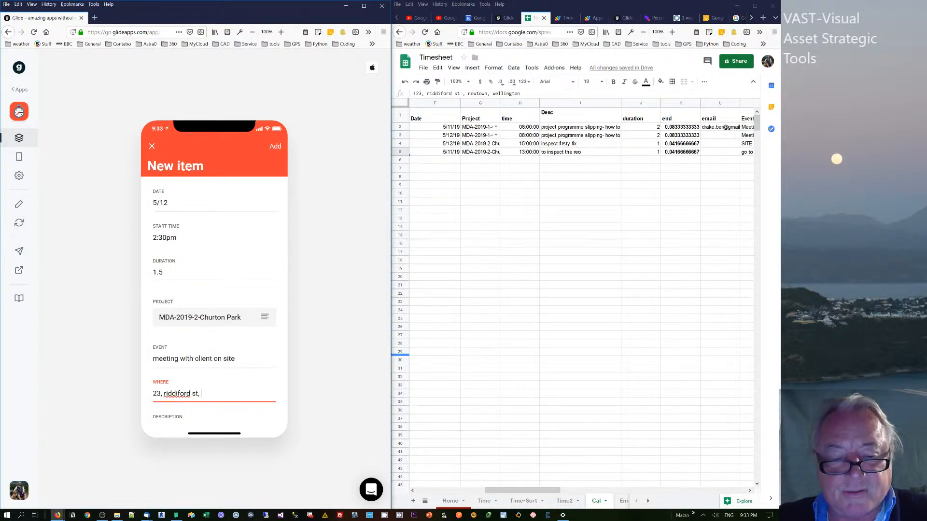
text(newtown, wellington)
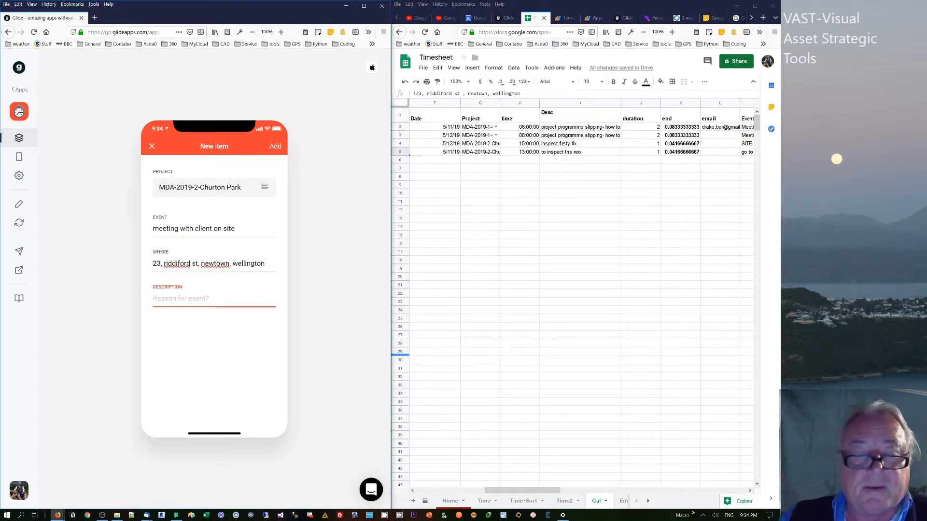
Describe the meeting as about the shape of the living room and ceiling height
text(to review s)
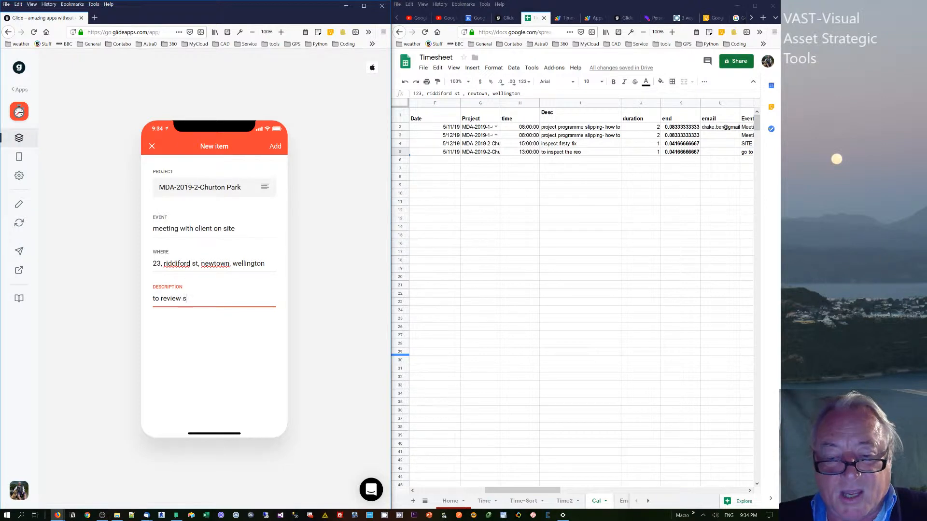
text(hape of)
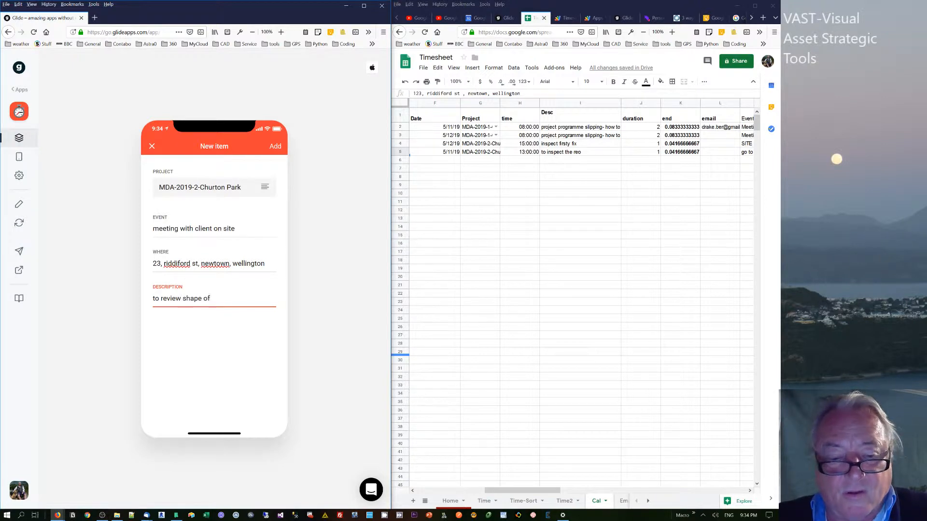
text(living)
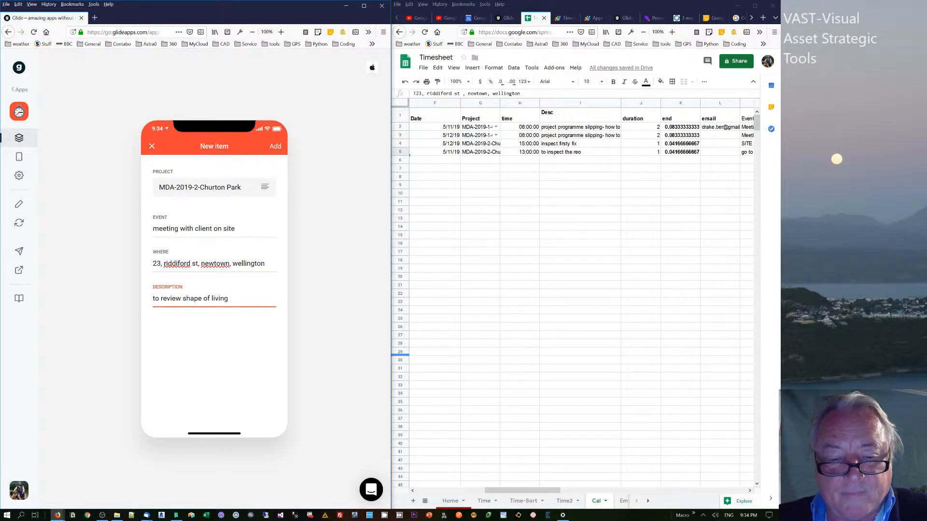
text(room and c)
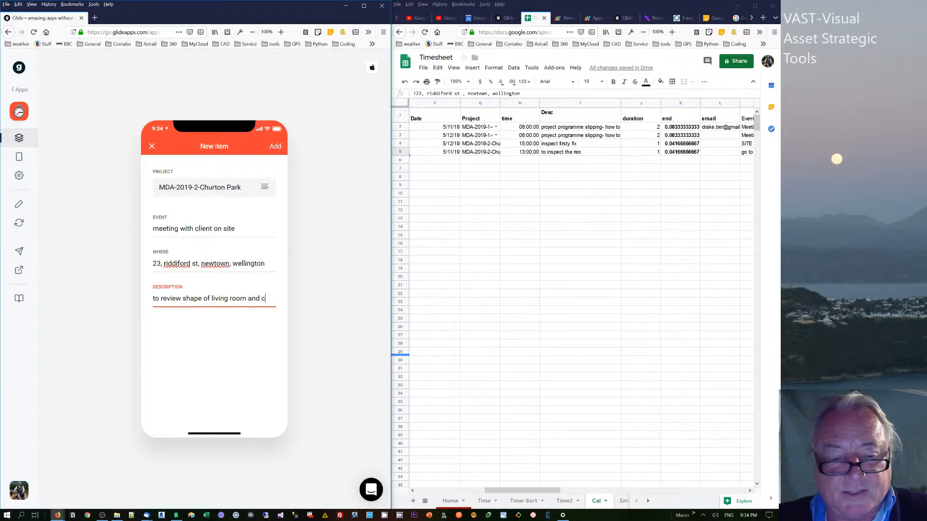
text(eiling)
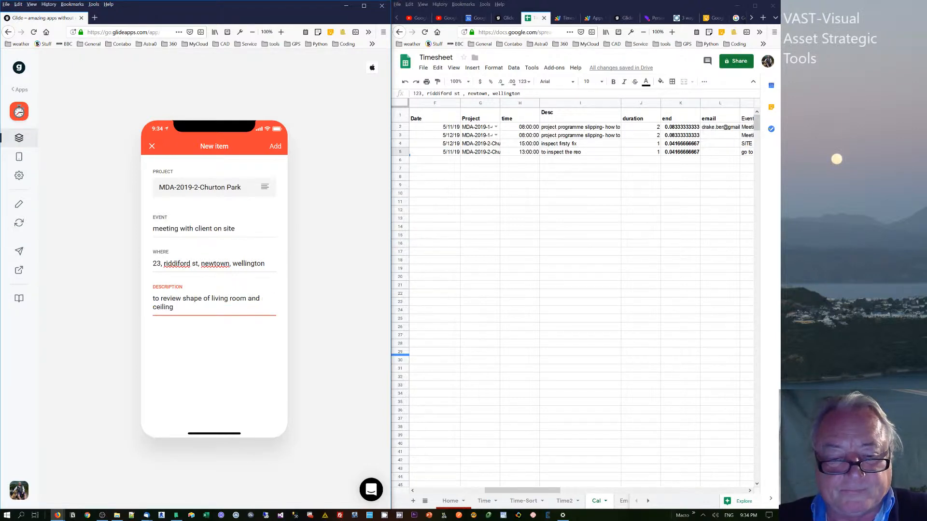
text(height)
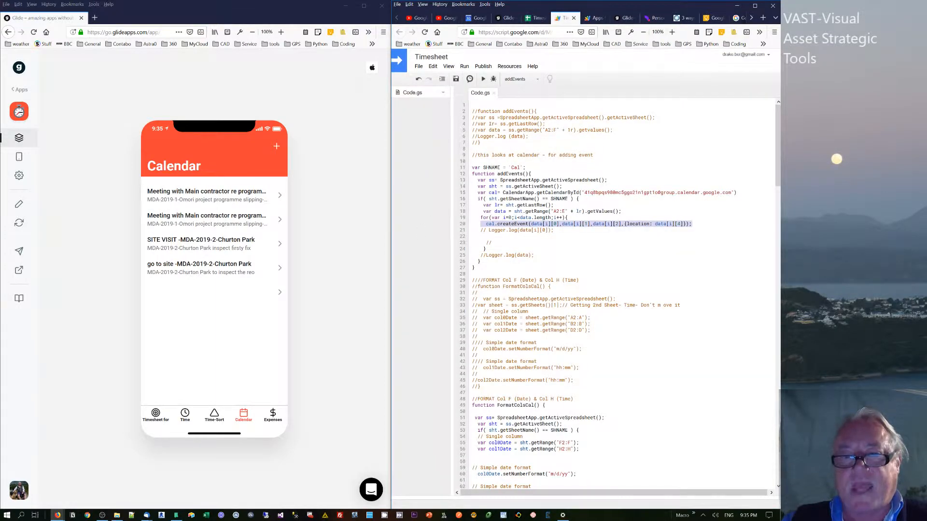
Scroll through the addEvents function that turns Cal sheet rows into calendar events
scroll(down, 3)
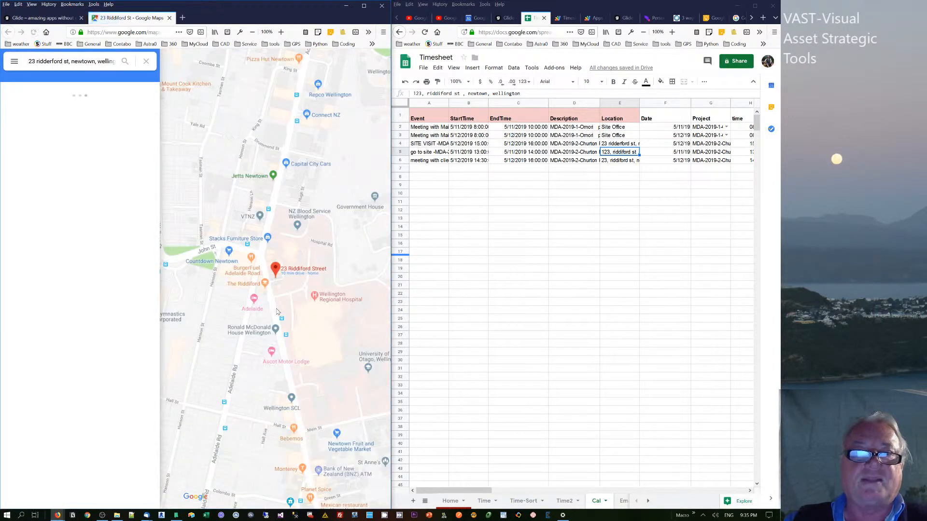
Confirm the 23 Riddiford St place details in Maps and return to the Glide app
click(275, 270)
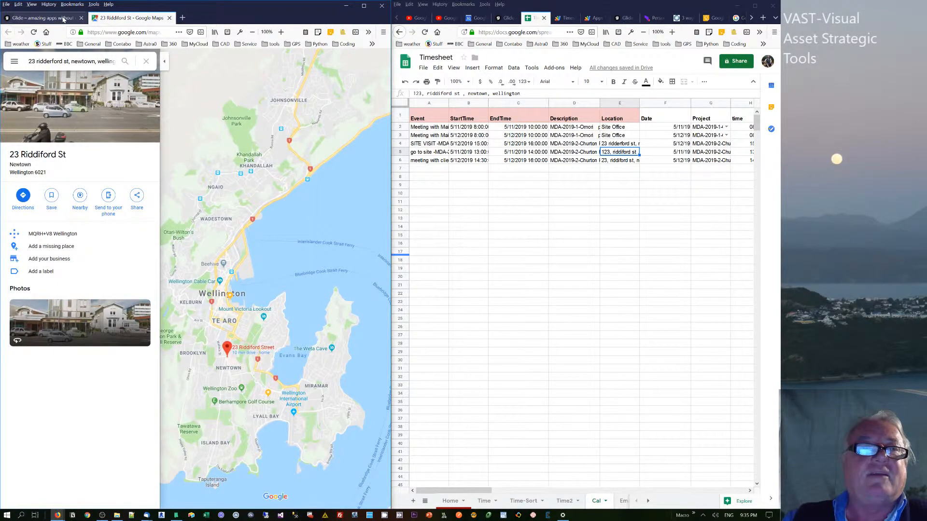
click(42, 18)
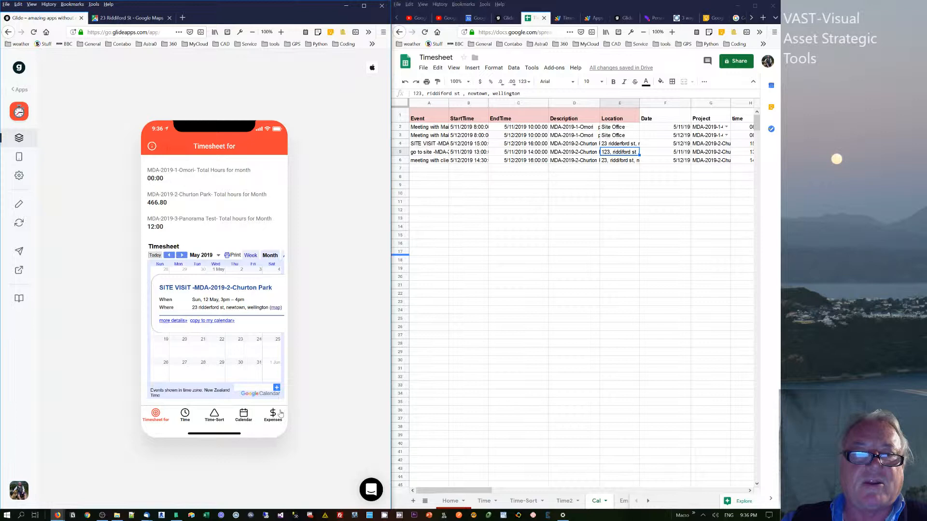
Review Expenses and Calendar screens, show the timesheet overview, then bring up Google Calendar
click(272, 413)
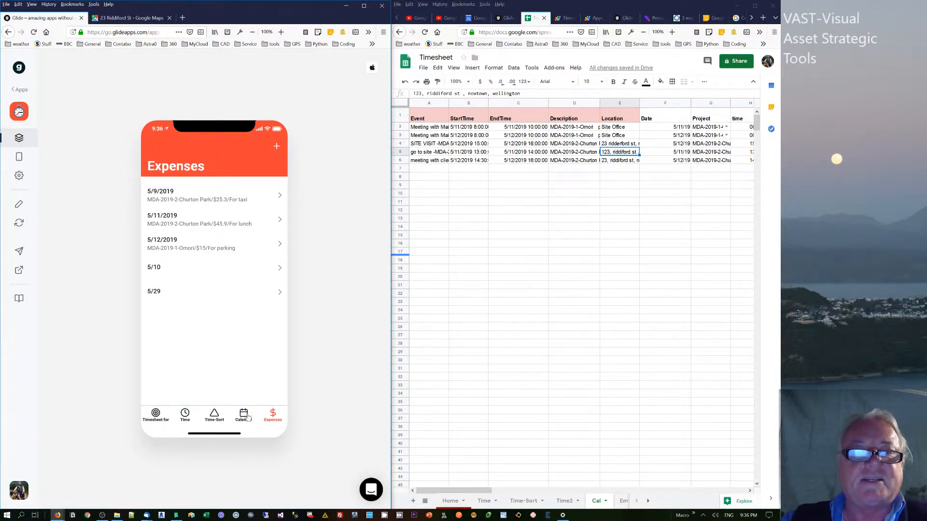
click(243, 414)
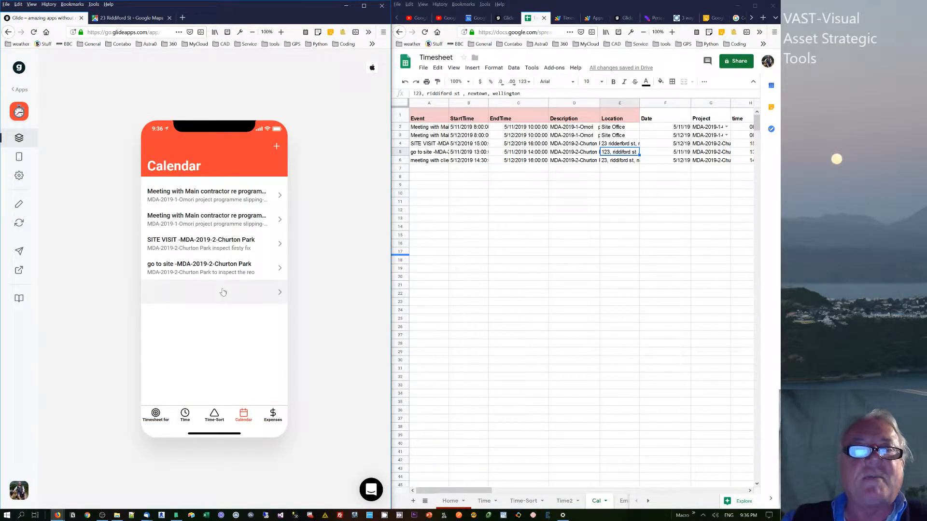
click(155, 413)
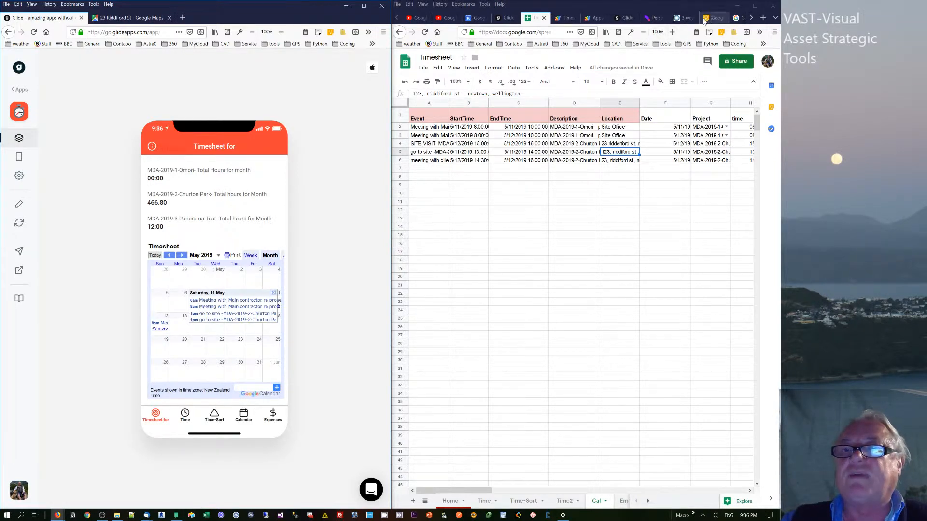
click(473, 18)
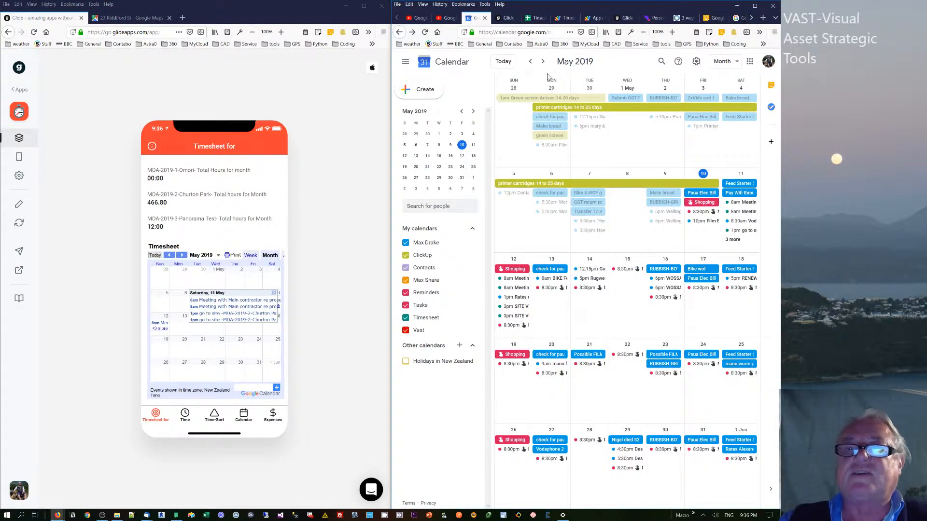
Delete the duplicated 8am meeting events on Saturday 11 May in Google Calendar
click(561, 18)
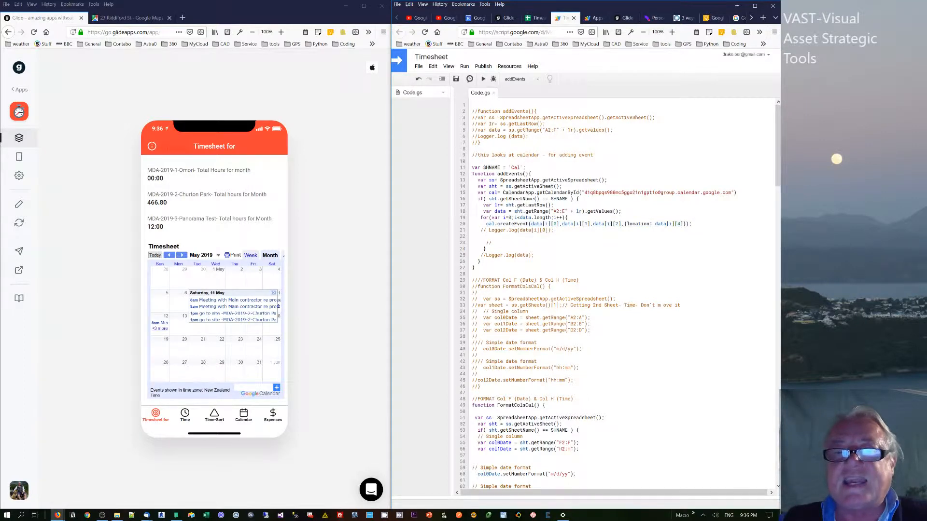
click(562, 18)
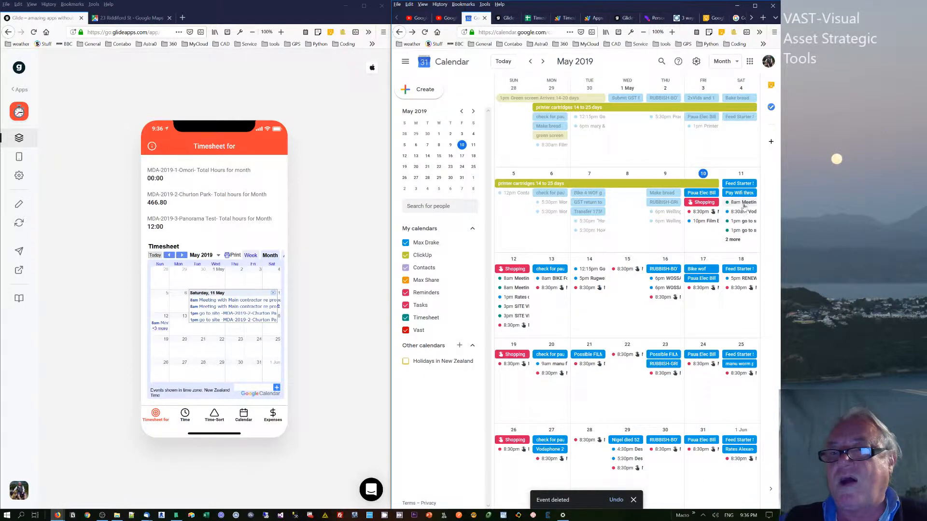
click(745, 211)
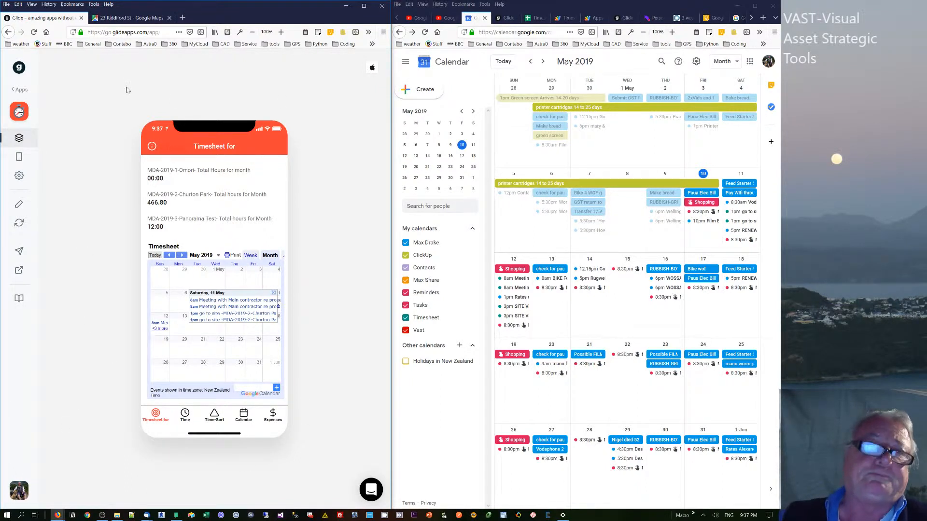
mouse_move(118, 145)
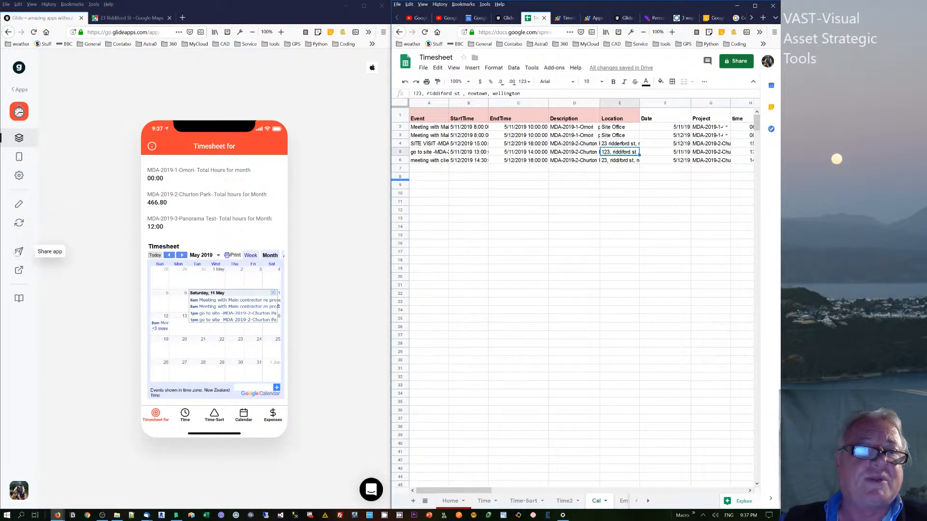
mouse_move(18, 176)
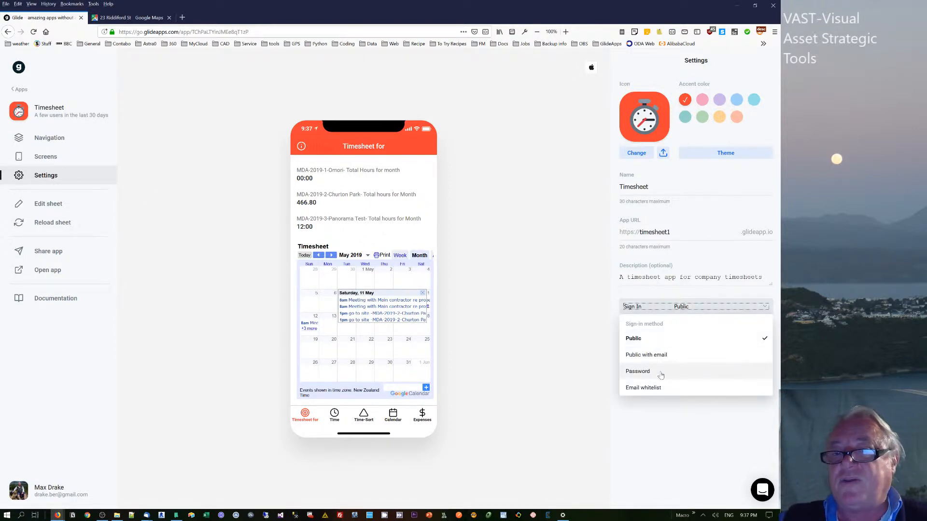
mouse_move(669, 387)
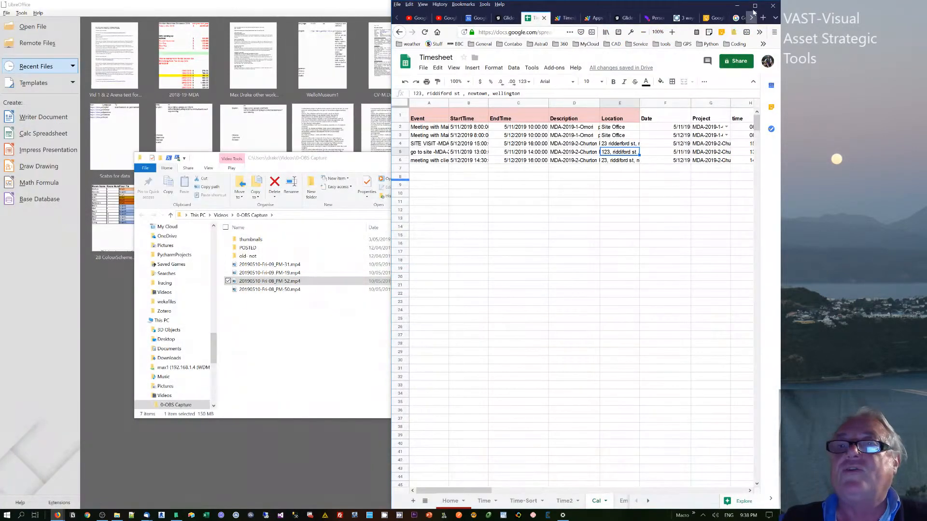
Maximize the Timesheet spreadsheet window so the Cal sheet's event columns all show
click(754, 6)
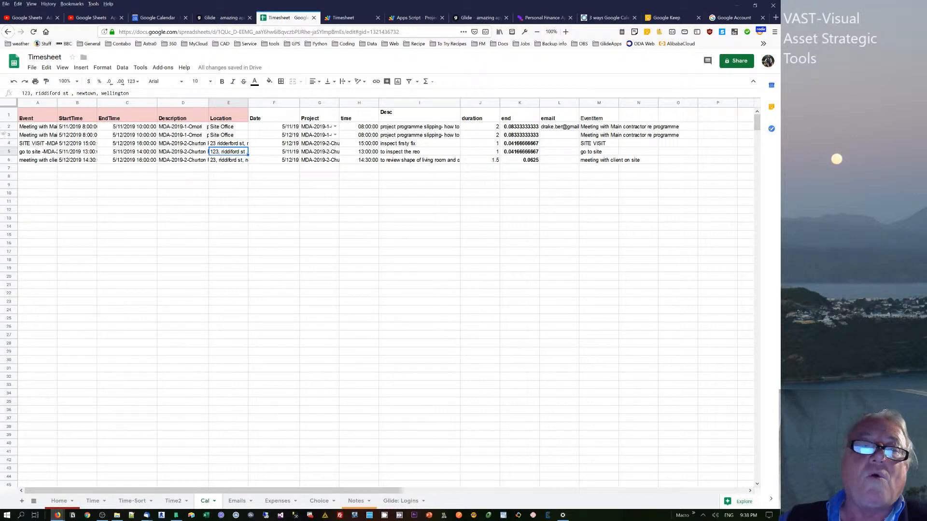
mouse_move(198, 173)
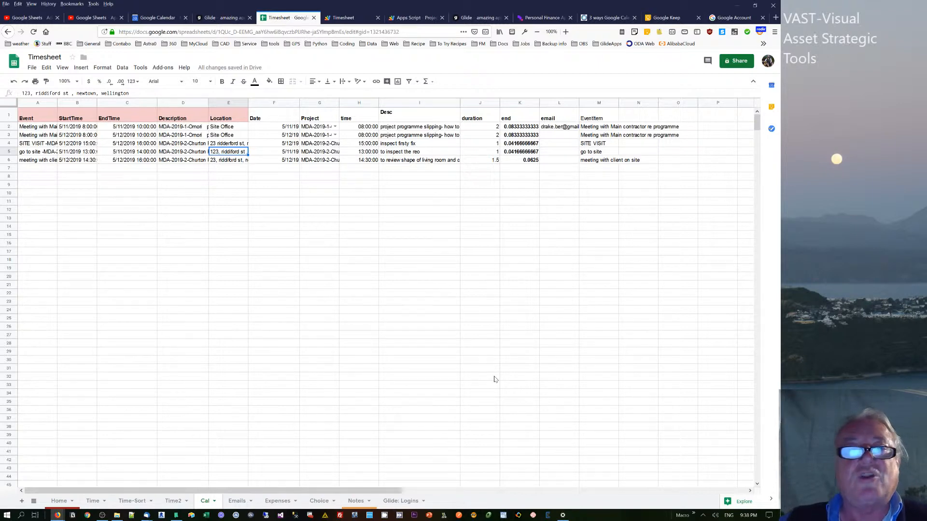
mouse_move(499, 377)
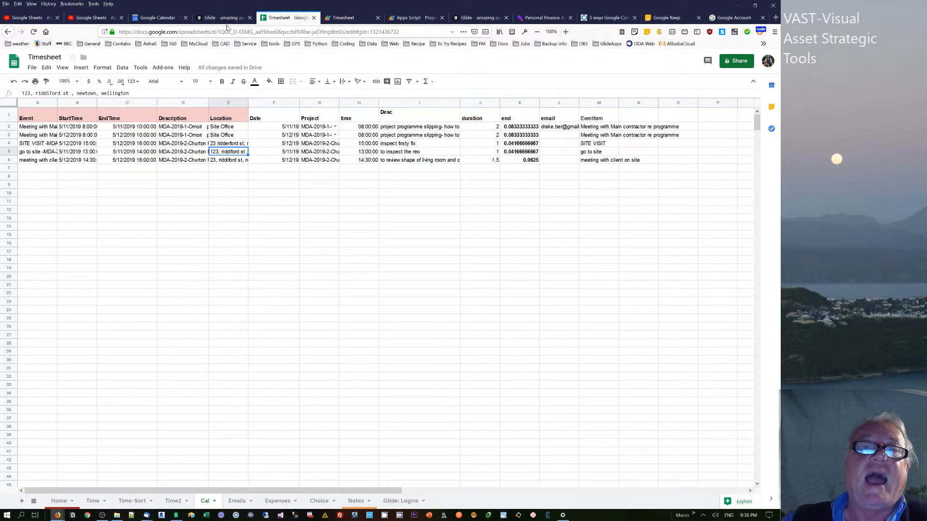
Return to Glide's Timesheet for screen, then switch to the Apps Script project
click(222, 17)
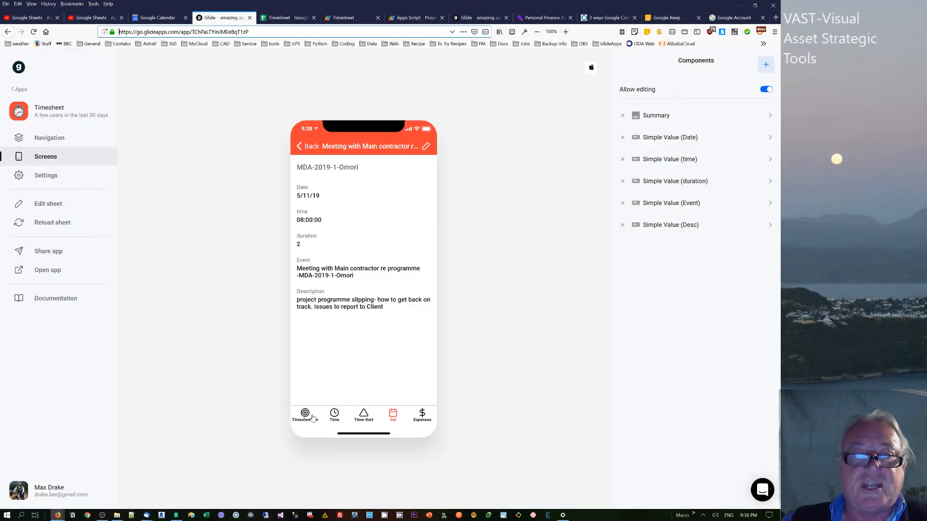
click(305, 415)
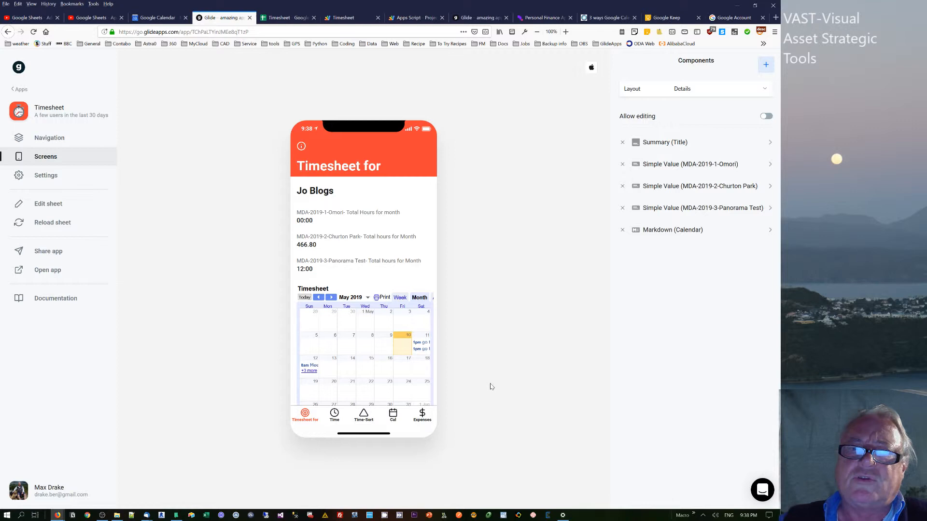
mouse_move(256, 161)
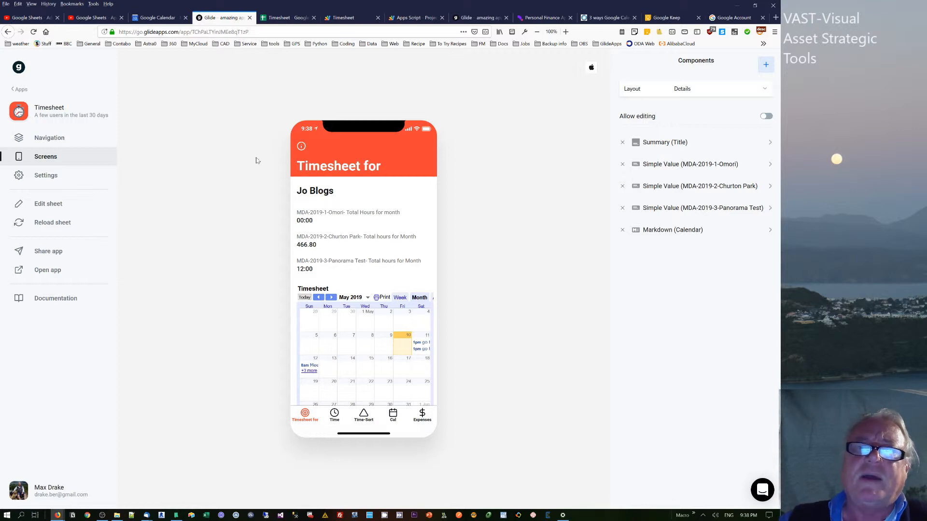
mouse_move(207, 136)
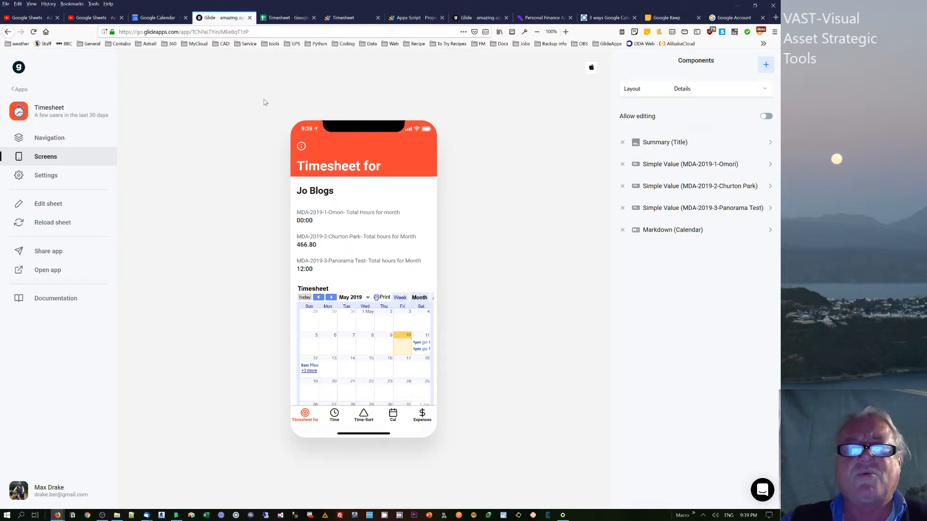
mouse_move(318, 230)
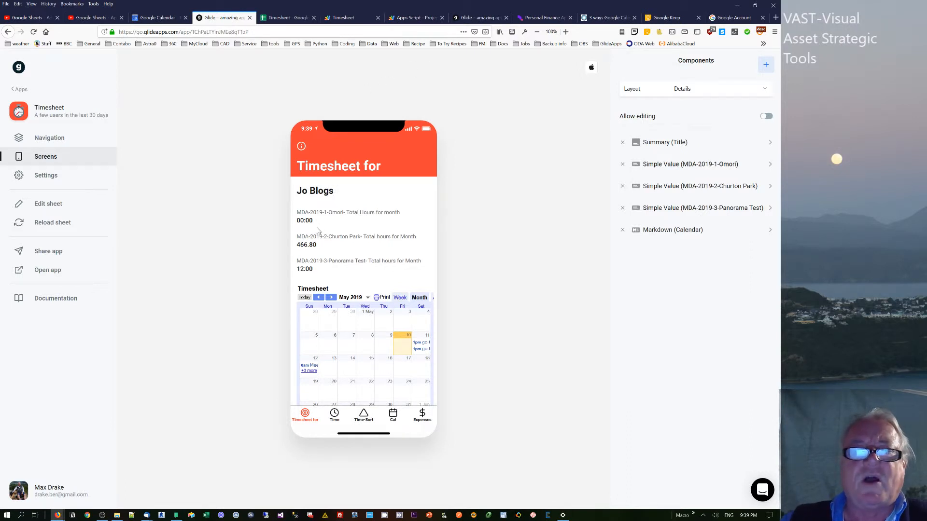
mouse_move(290, 280)
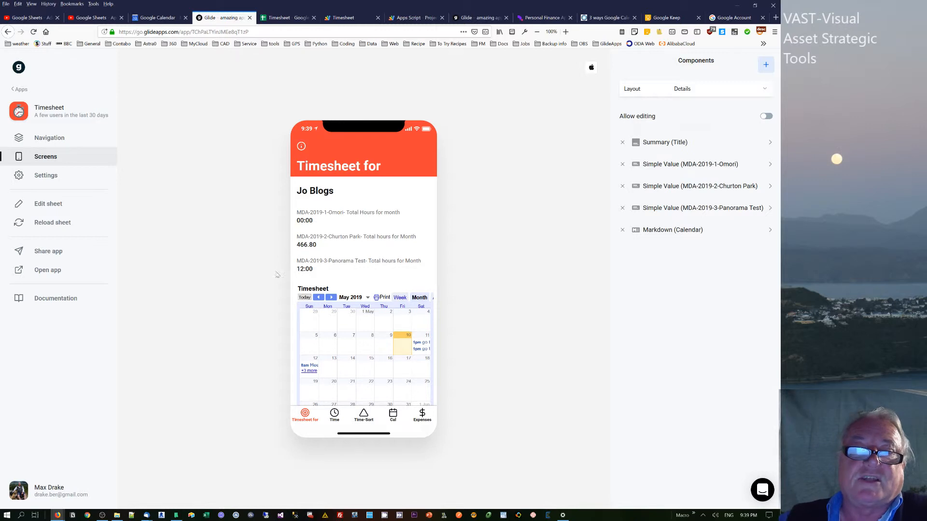
mouse_move(267, 282)
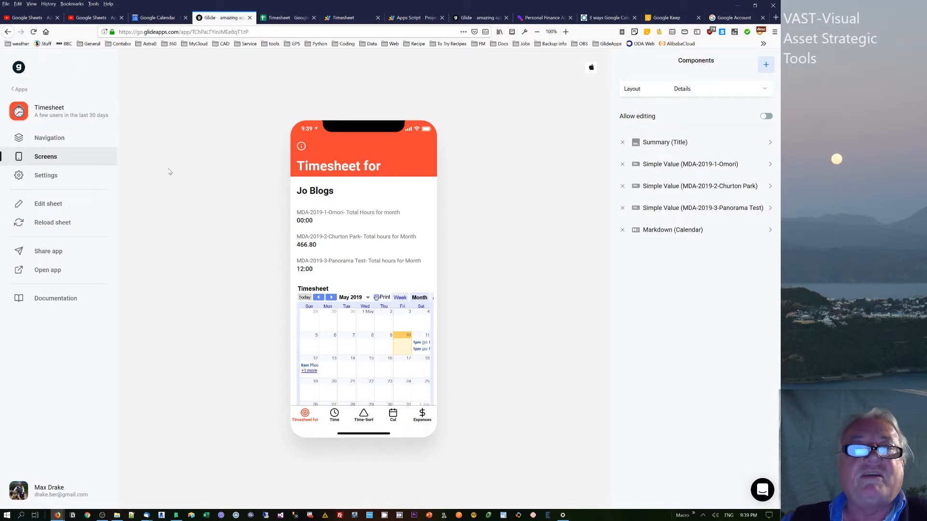
click(287, 17)
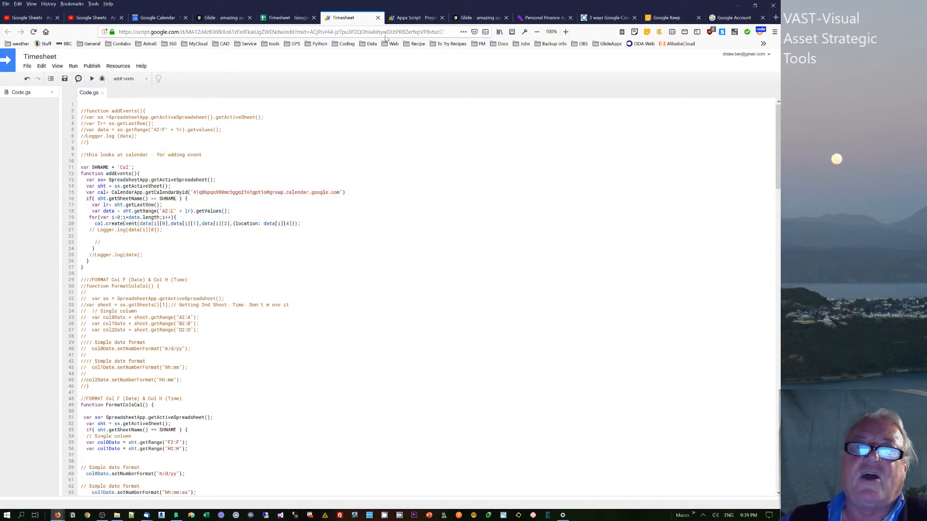
mouse_move(413, 18)
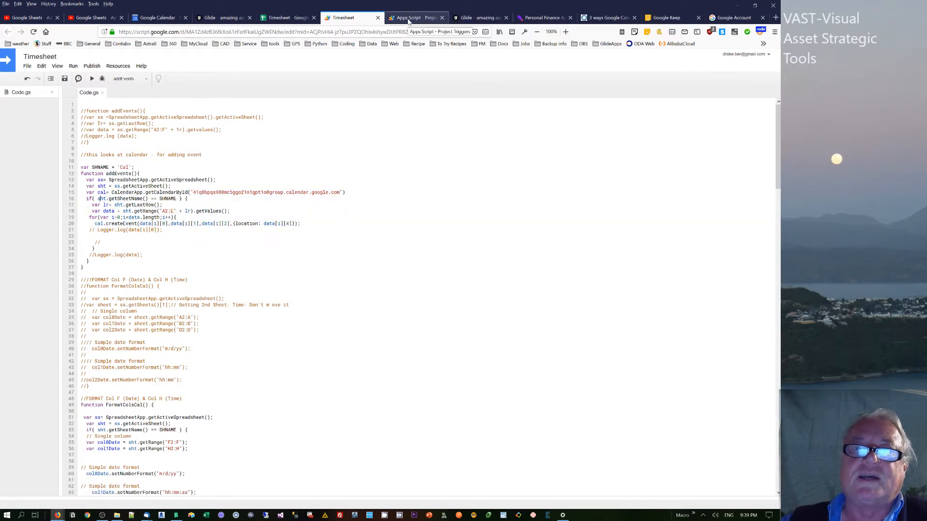
Review the project's on-change triggers including addEvents, return to Code.gs, then the community post
click(414, 17)
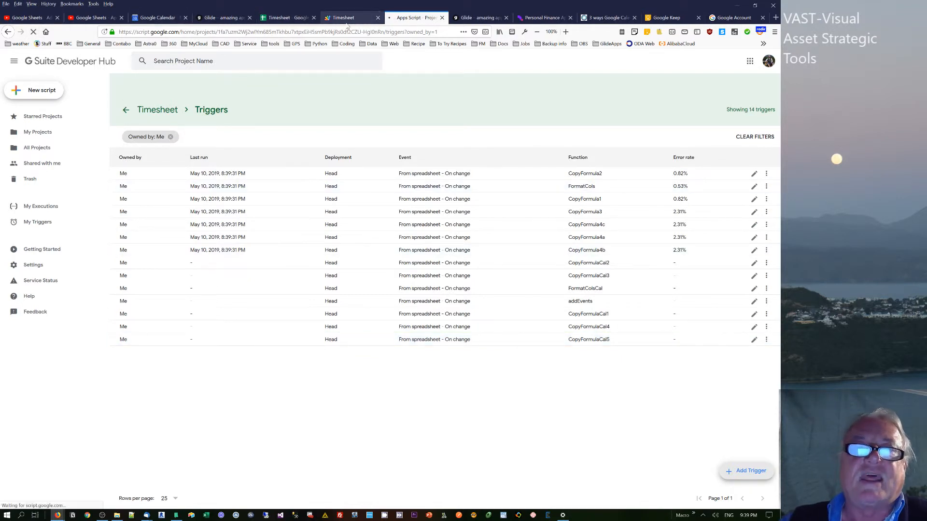
click(341, 17)
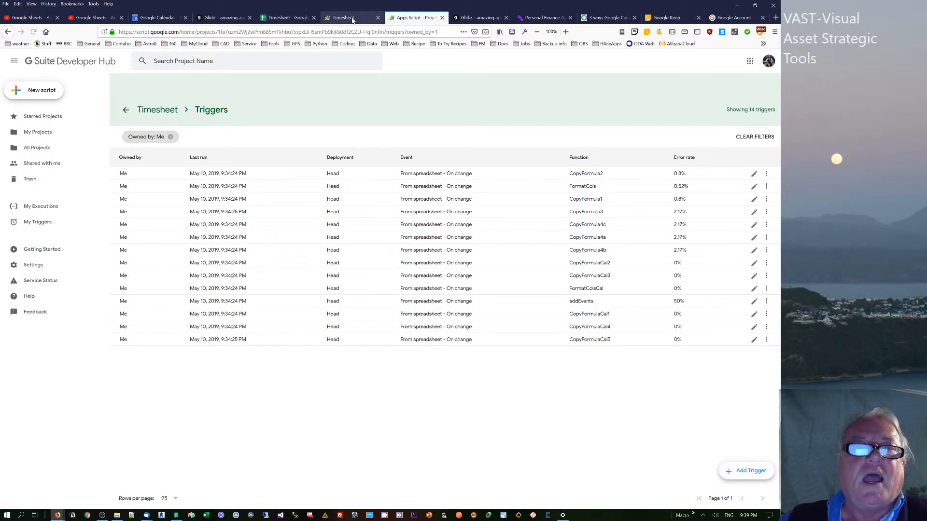
click(341, 17)
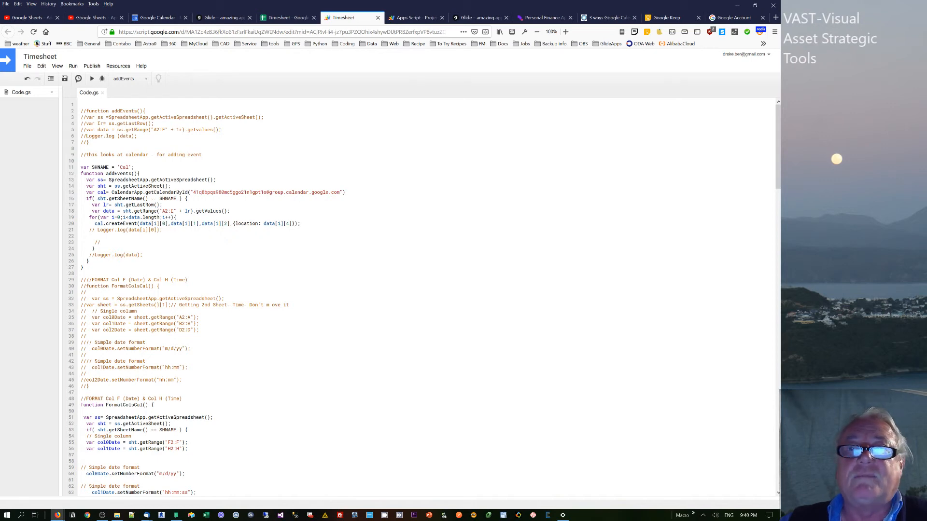
click(542, 17)
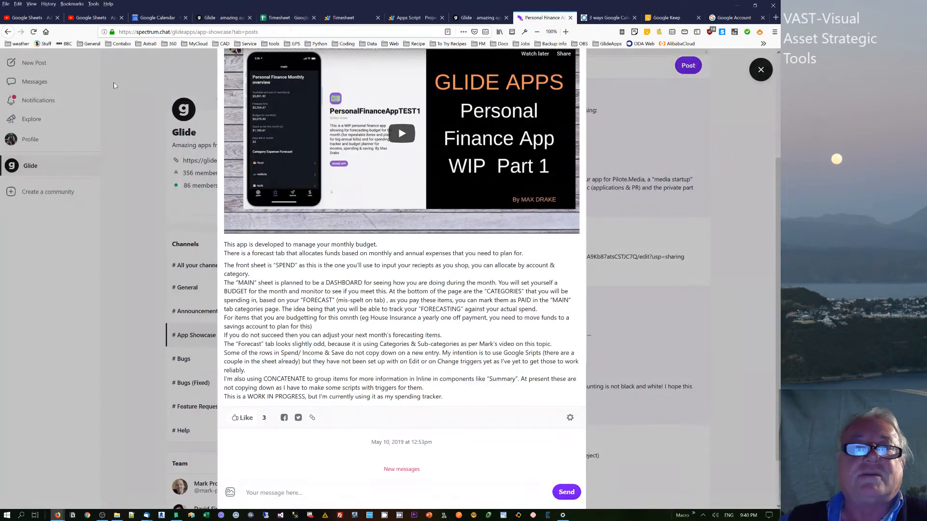
Close the Personal Finance App post and scroll the App Showcase feed
click(760, 69)
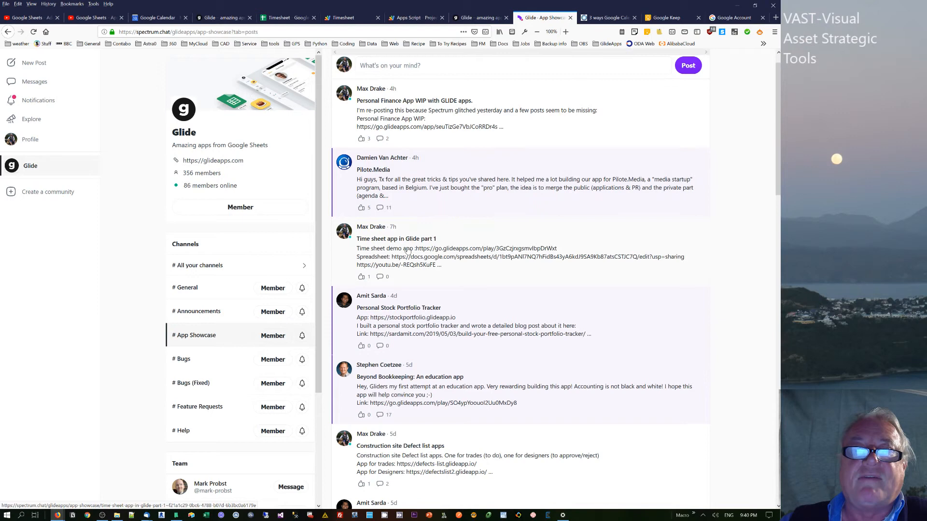
scroll(down, 3)
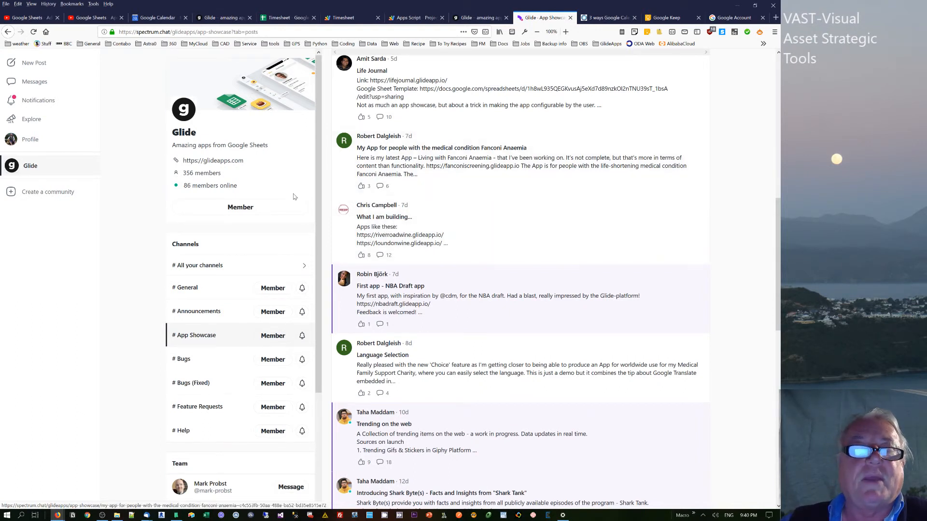
mouse_move(116, 225)
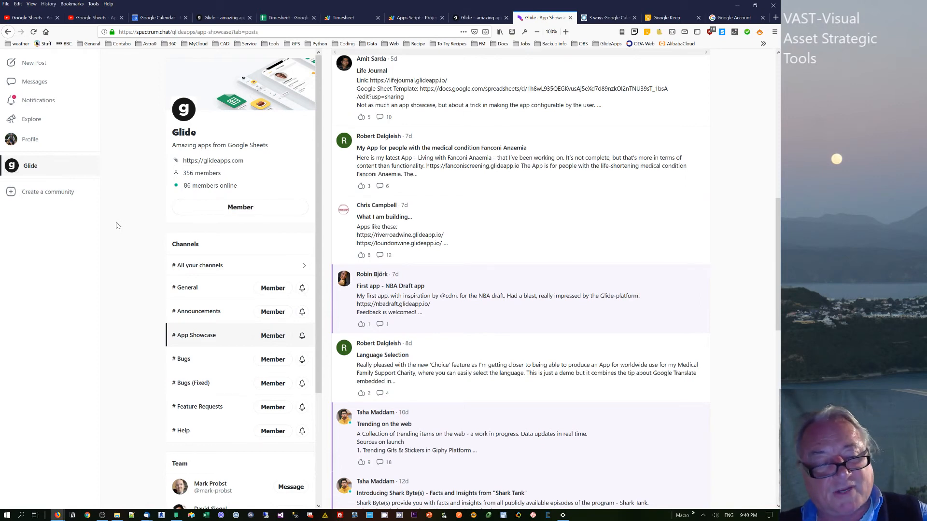